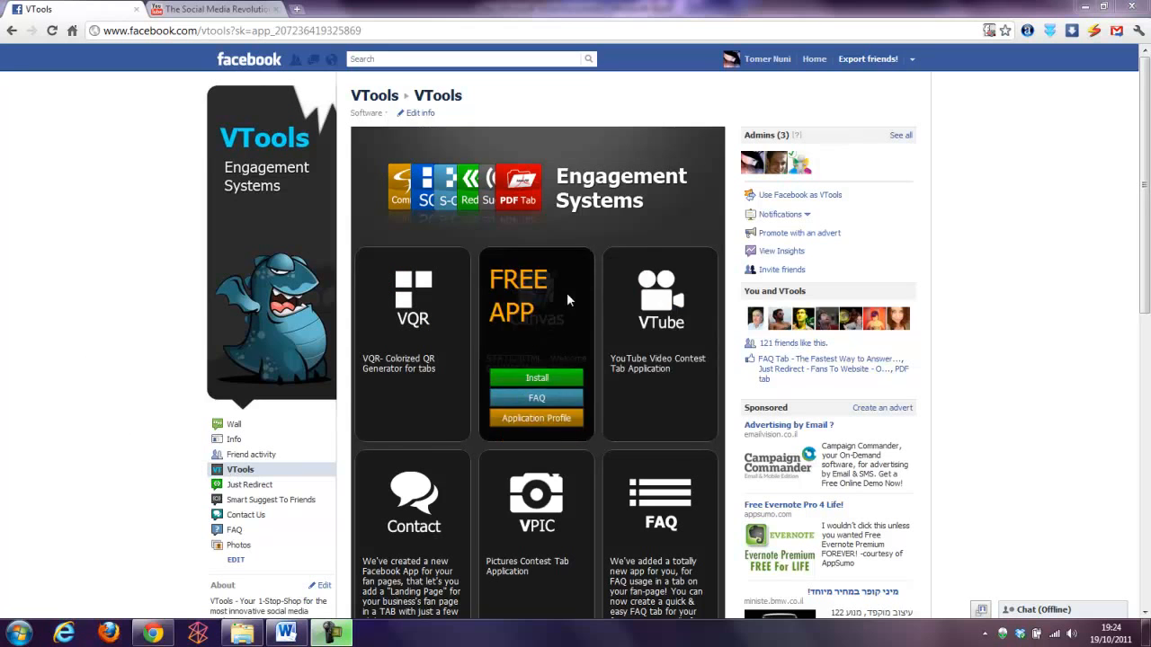
mouse_move(536, 419)
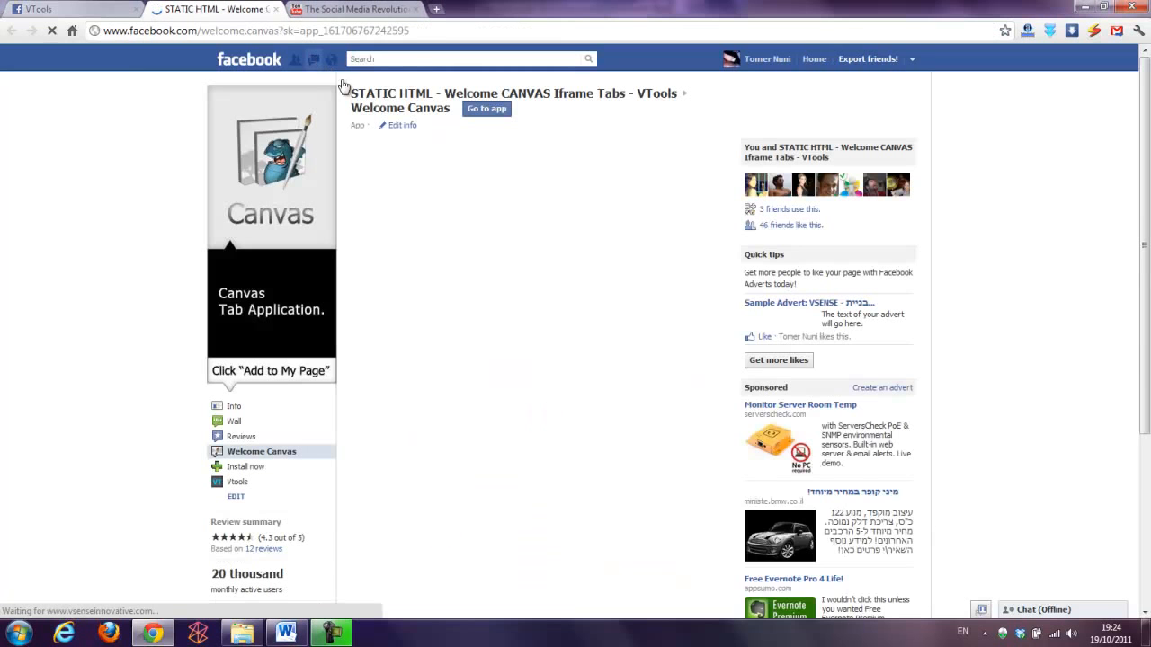
Step: Add the Static HTML Welcome Canvas app to the VTools Facebook page
left_click(486, 108)
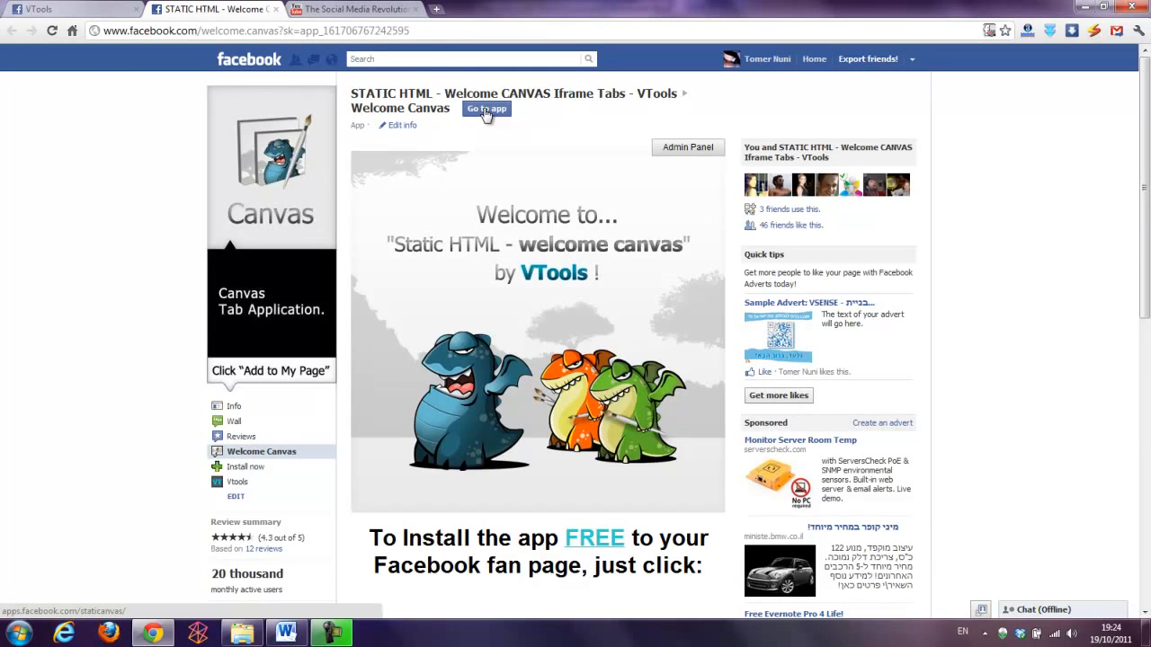
left_click(486, 107)
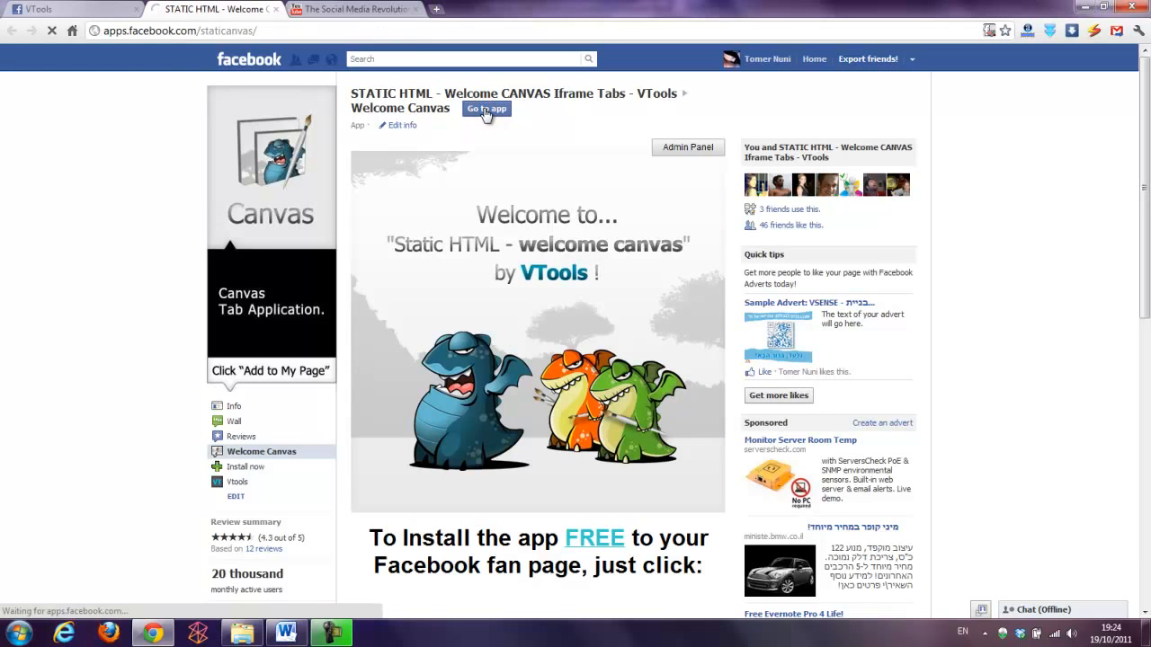
left_click(486, 109)
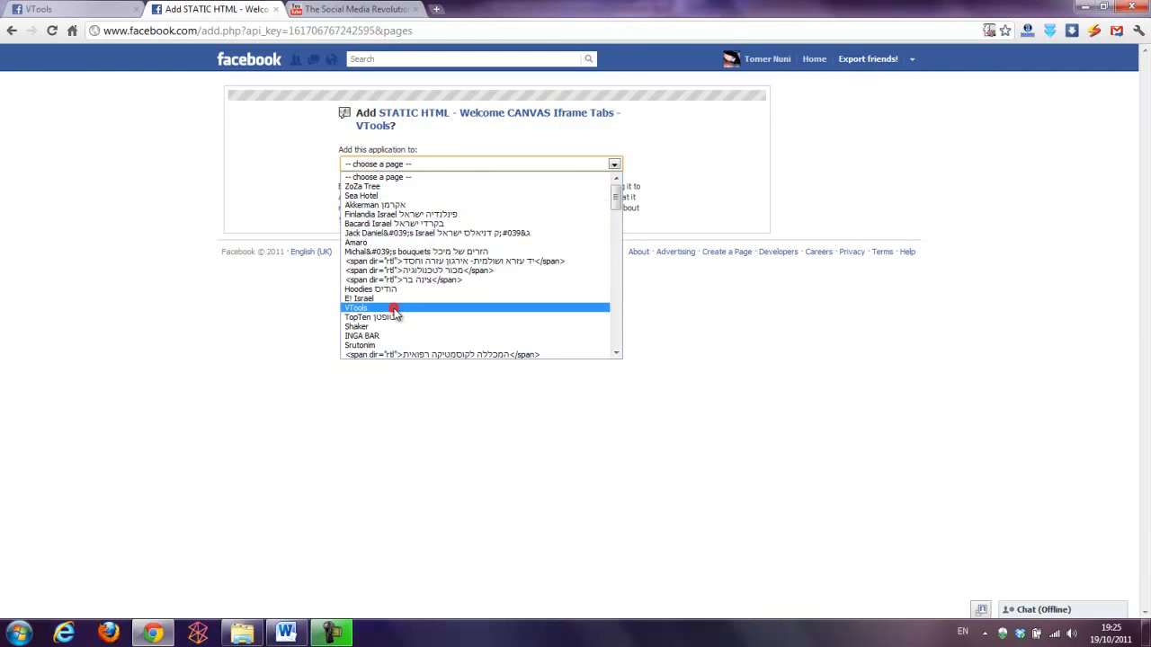
left_click(356, 308)
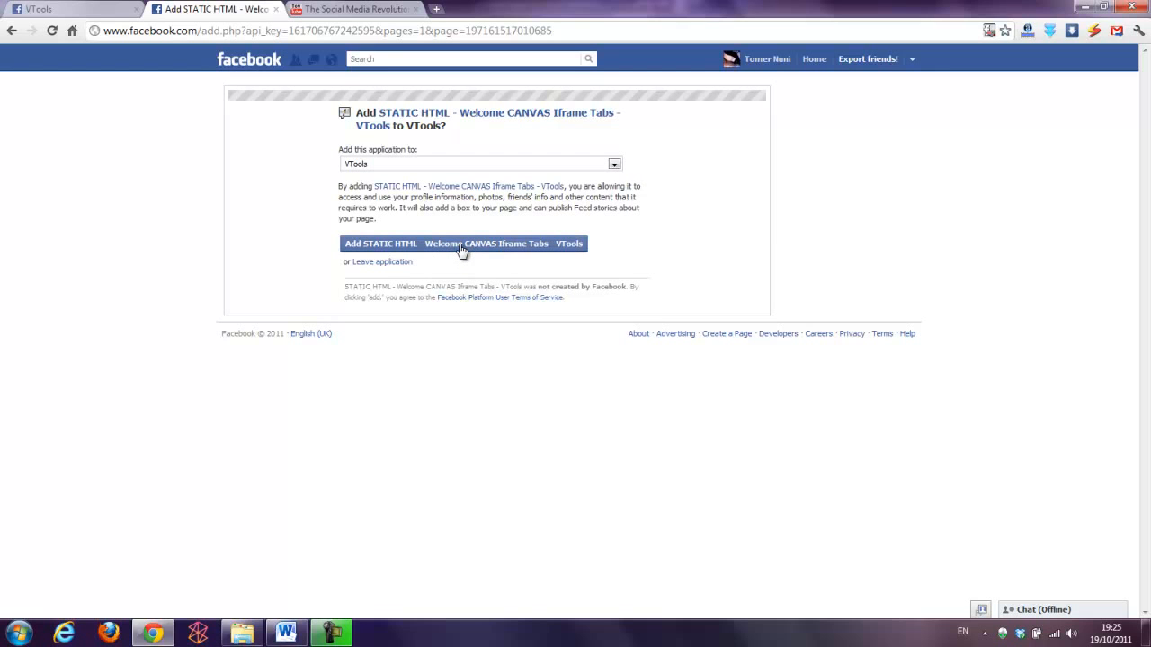
left_click(462, 242)
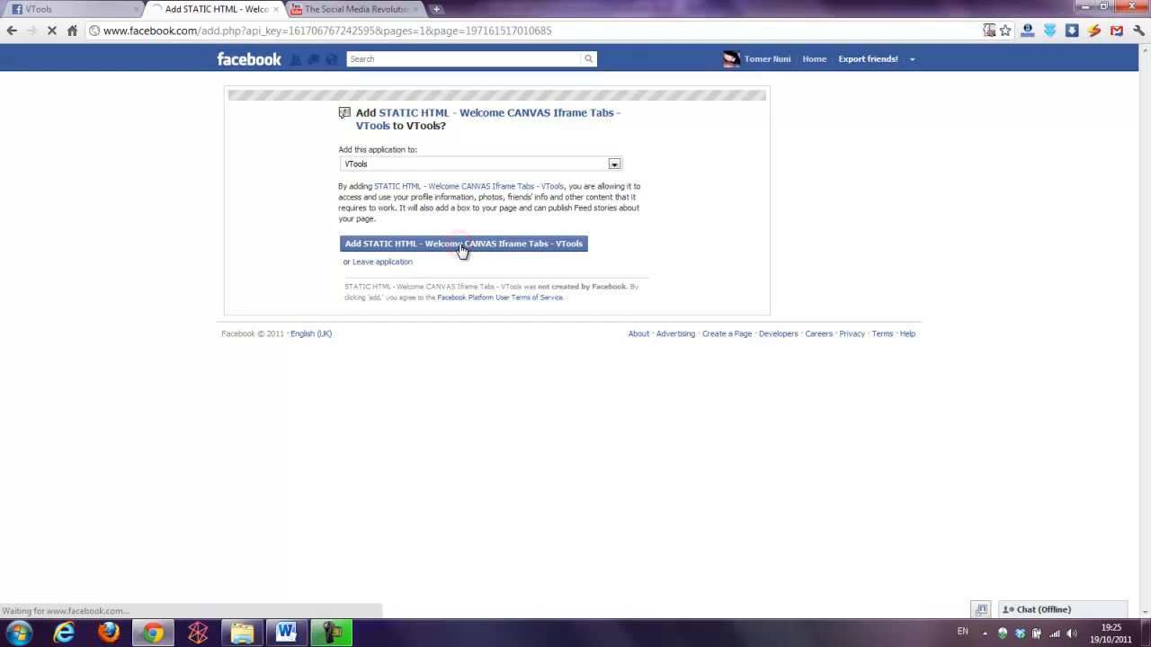
left_click(463, 244)
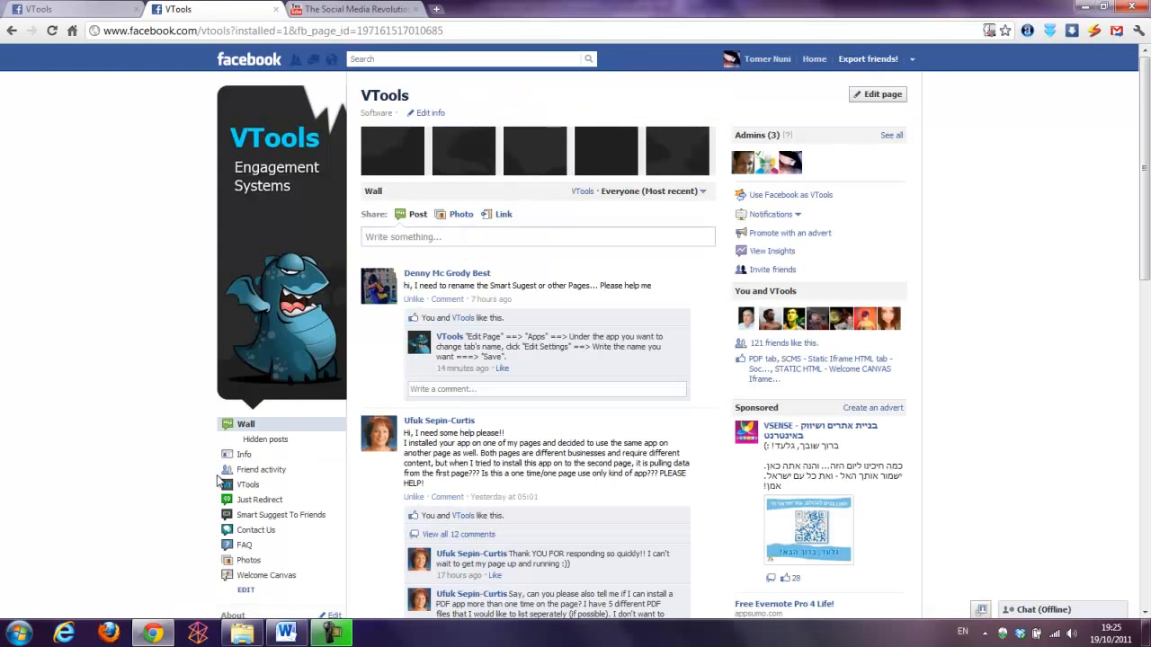
Step: Open the VTools Welcome Canvas tab and its Admin Panel
left_click(266, 575)
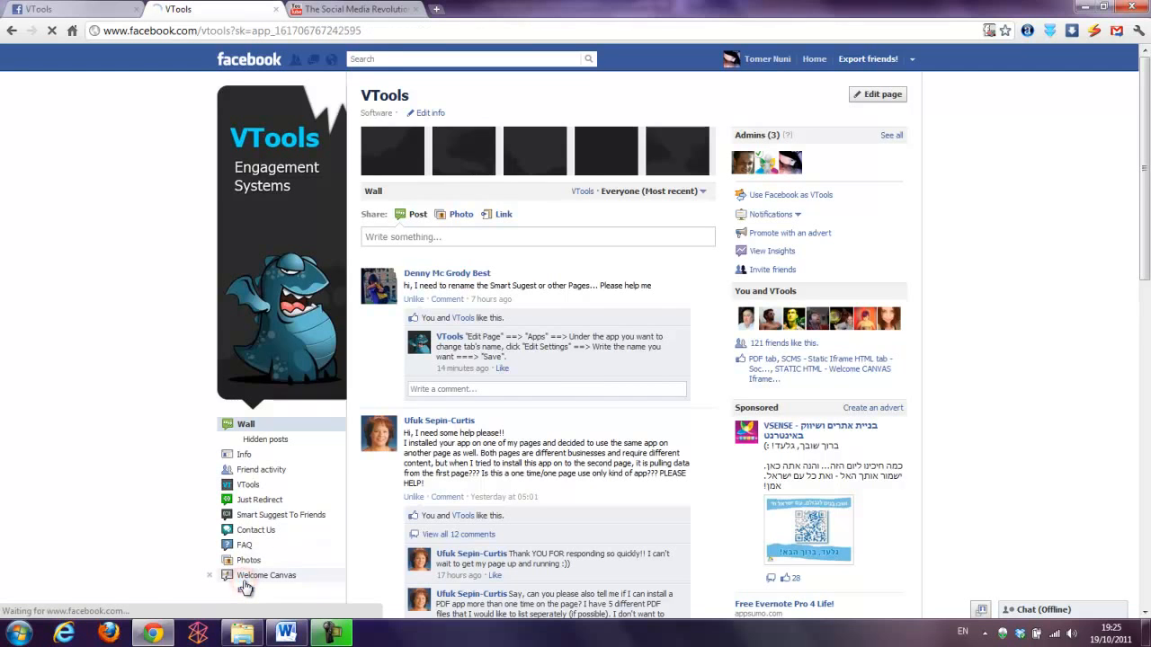
left_click(265, 574)
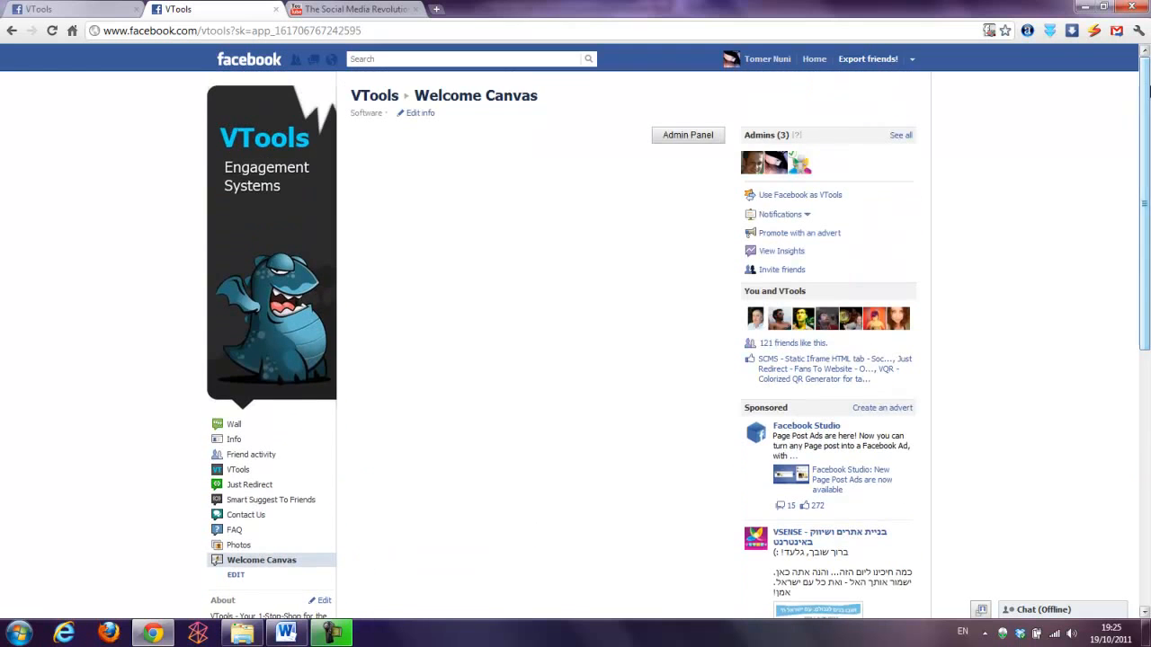
left_click(687, 134)
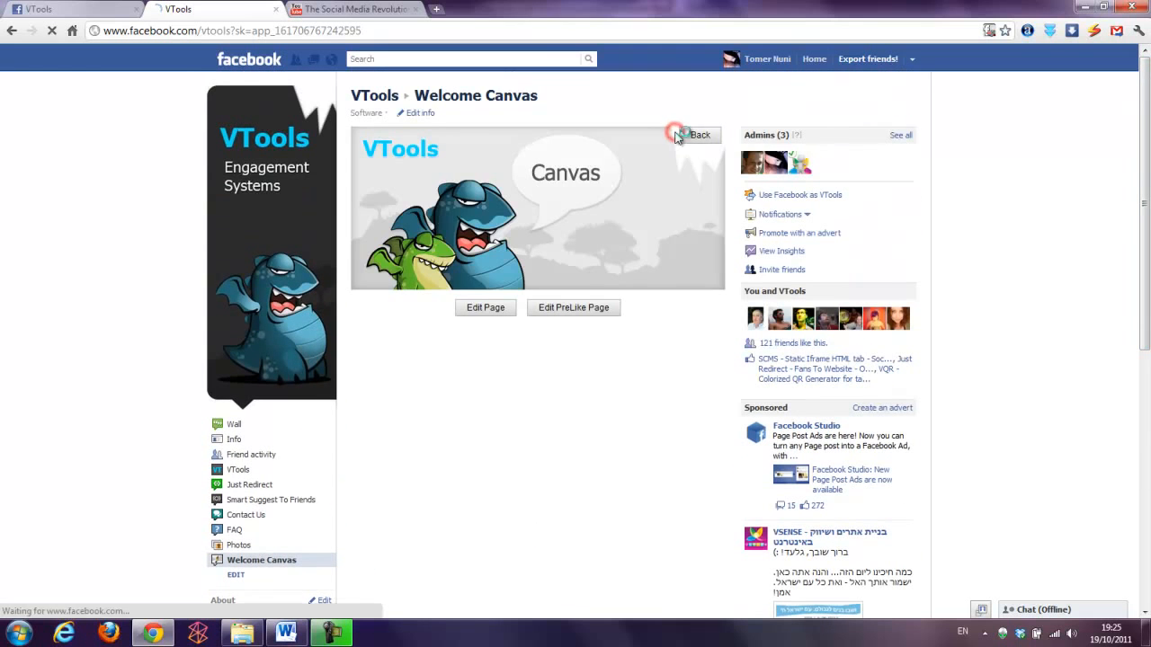
left_click(700, 134)
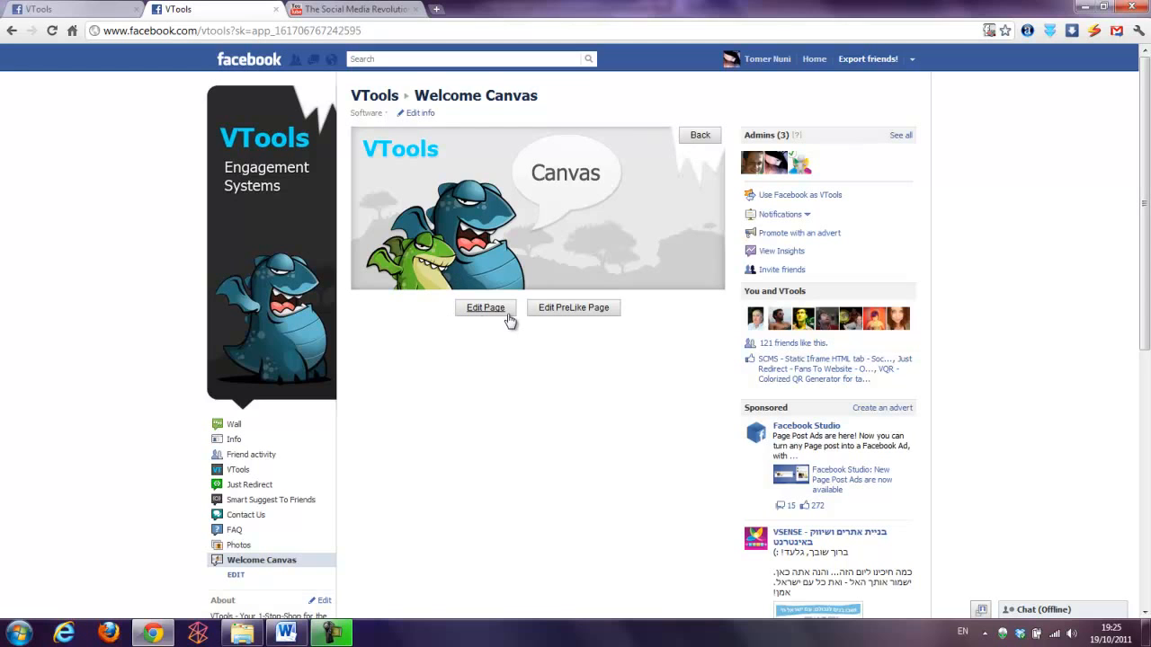
mouse_move(555, 324)
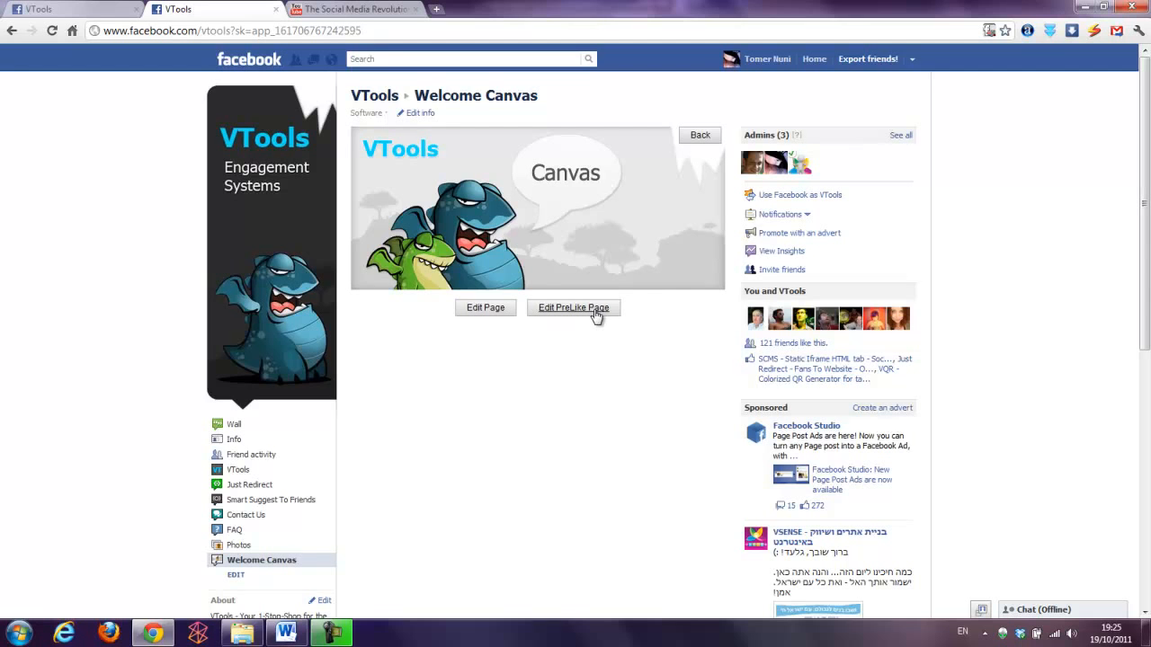
mouse_move(582, 332)
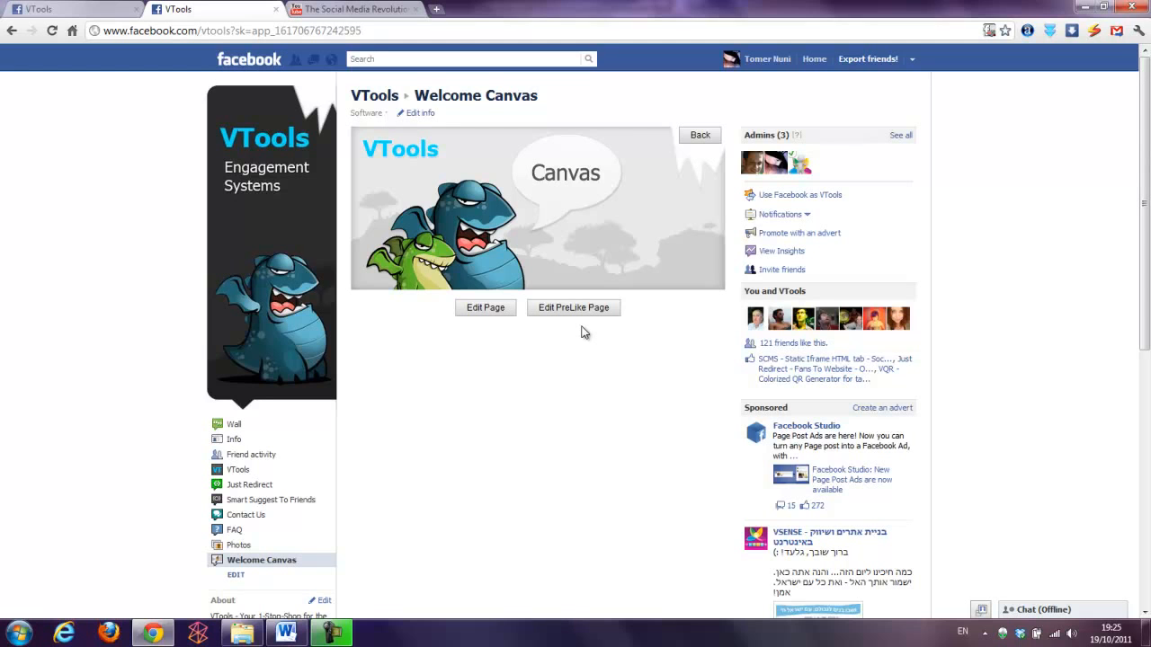
mouse_move(572, 339)
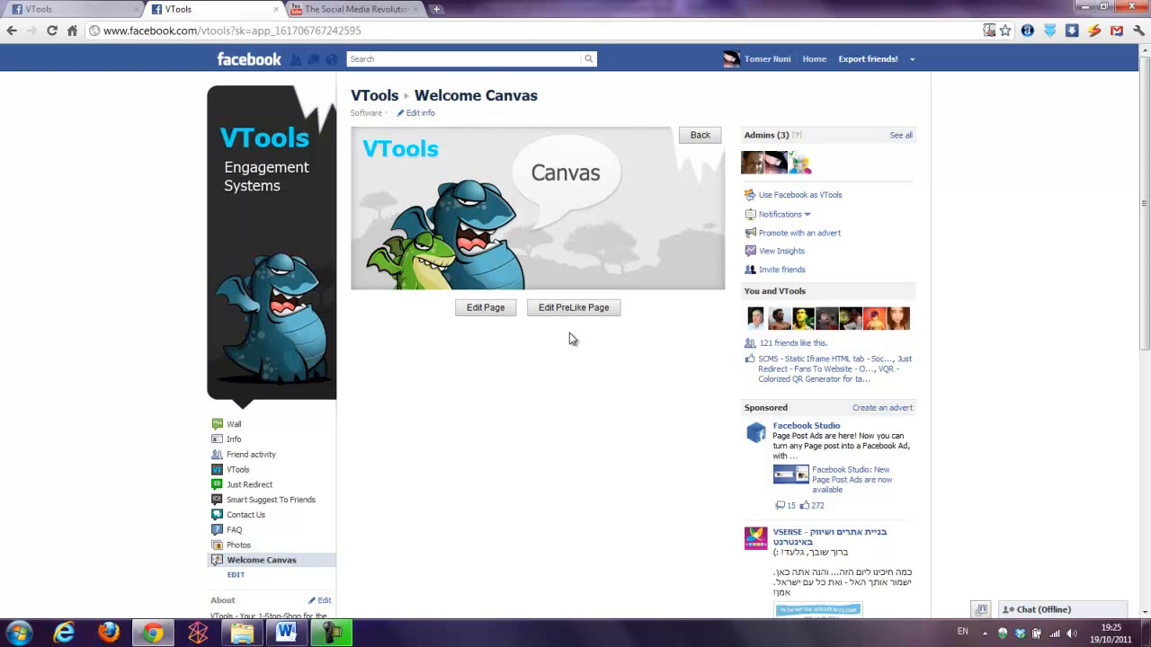
mouse_move(581, 329)
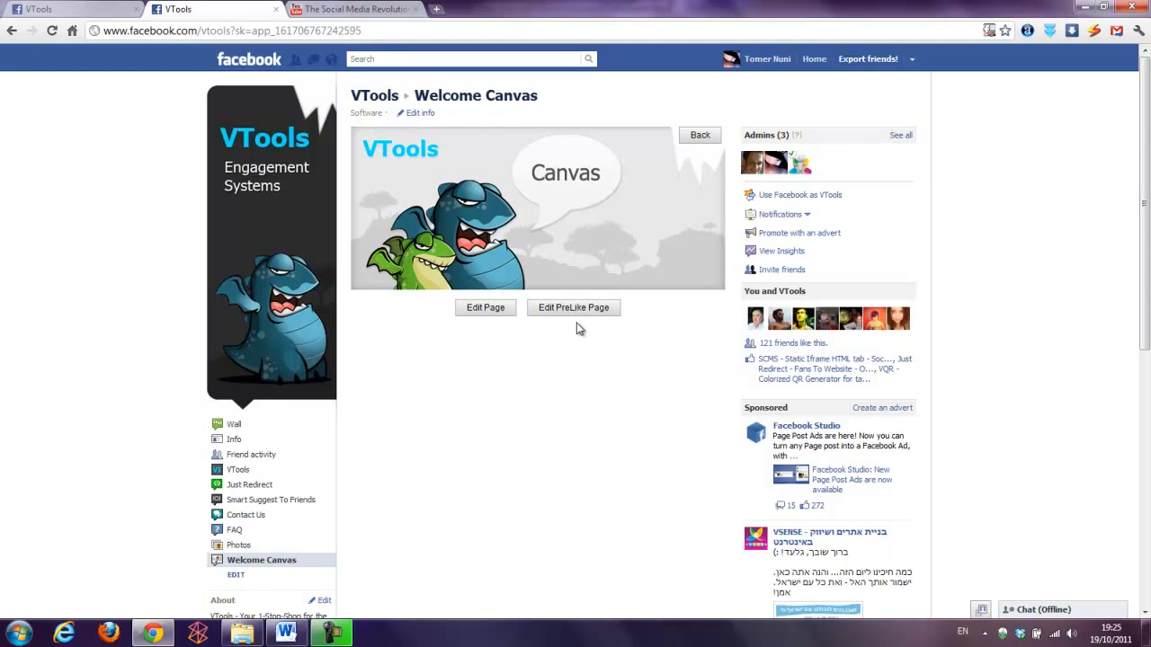
mouse_move(570, 316)
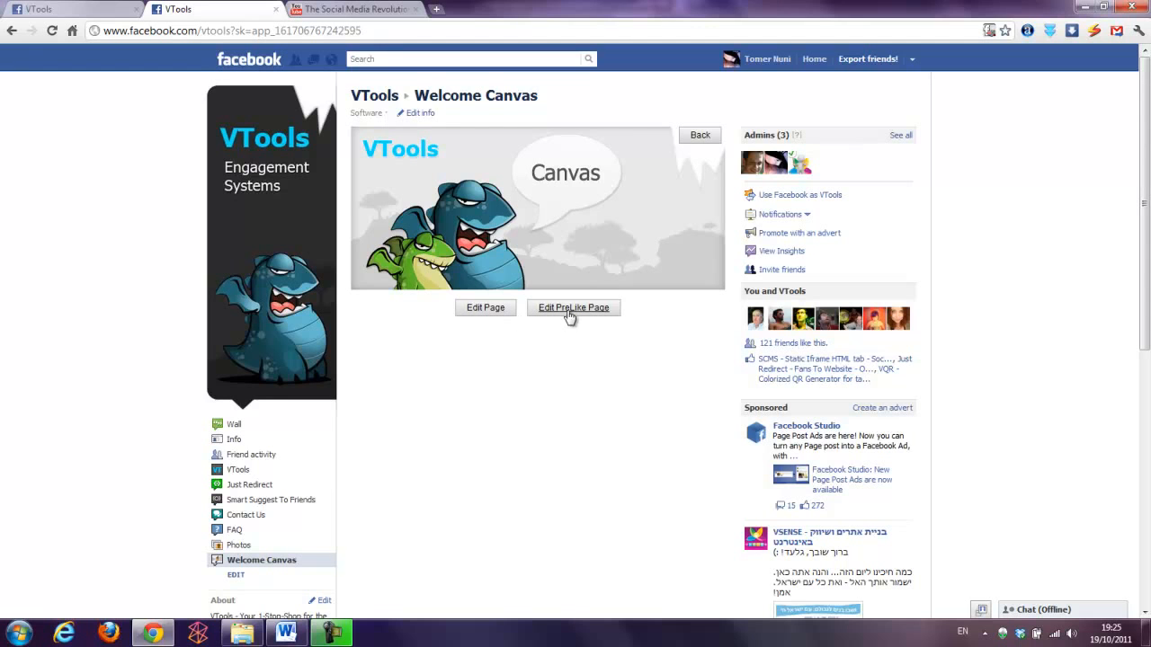
mouse_move(576, 317)
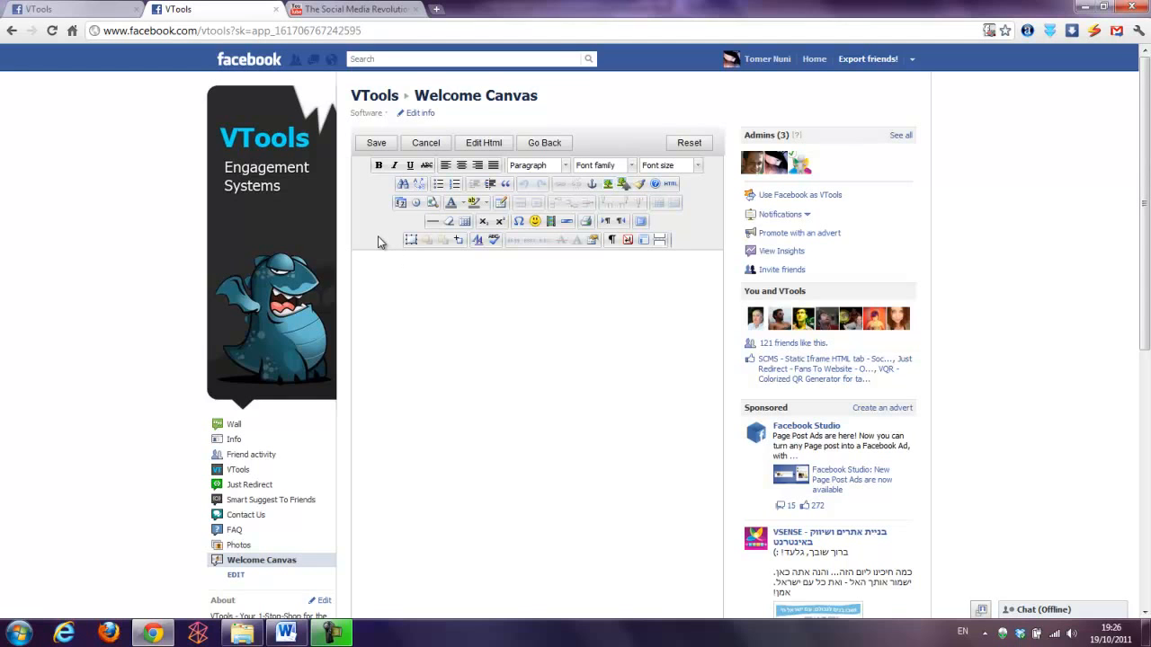
mouse_move(408, 260)
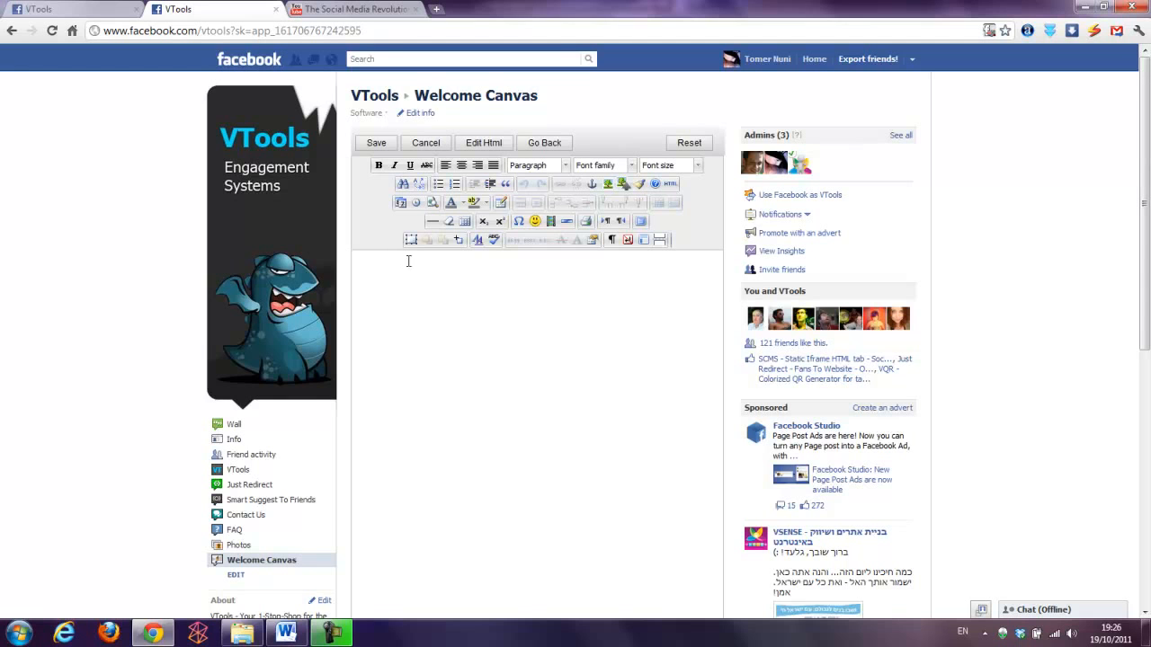
mouse_move(493, 260)
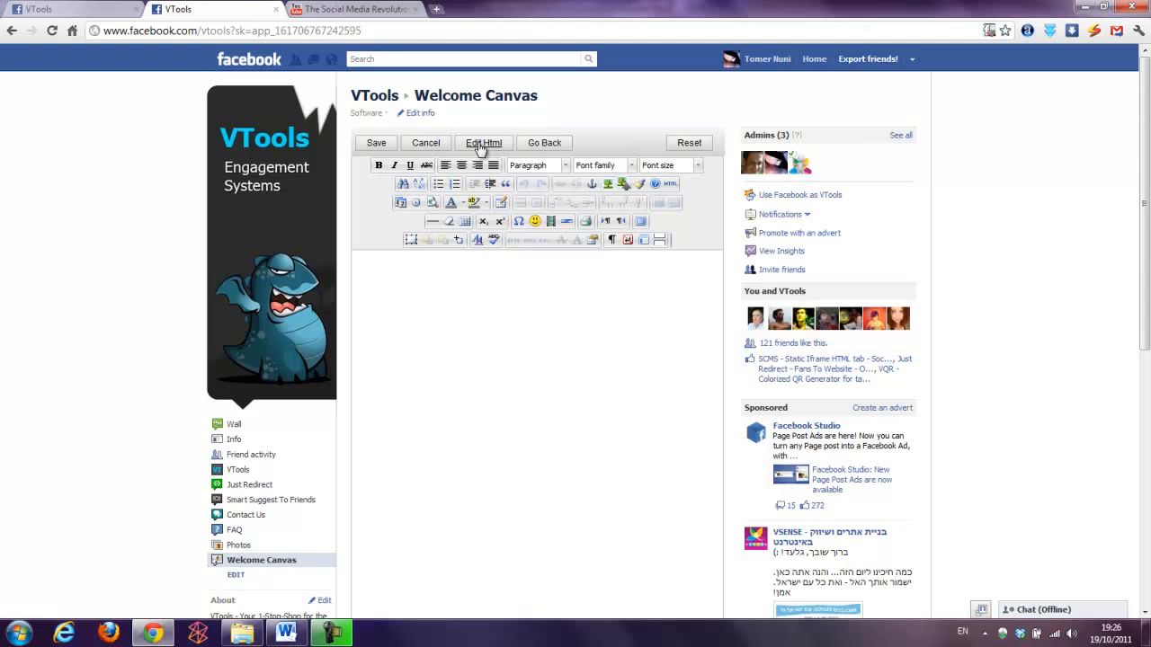
Step: Toggle Edit Html on and off to return to the visual page editor
left_click(484, 142)
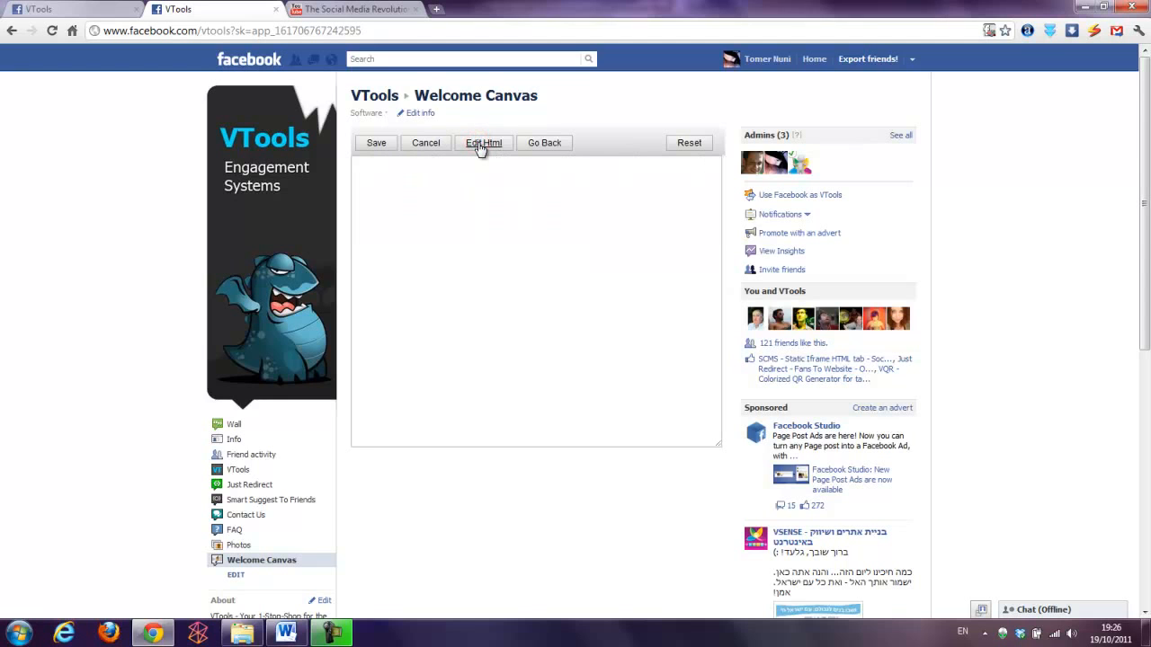
left_click(484, 142)
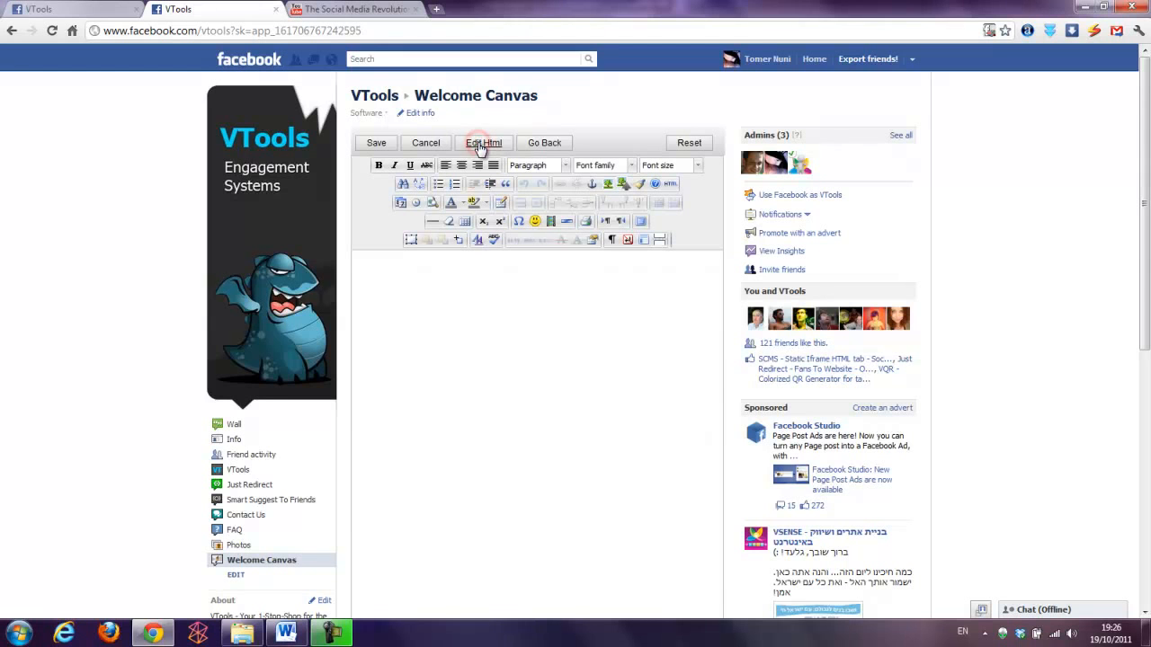
mouse_move(623, 183)
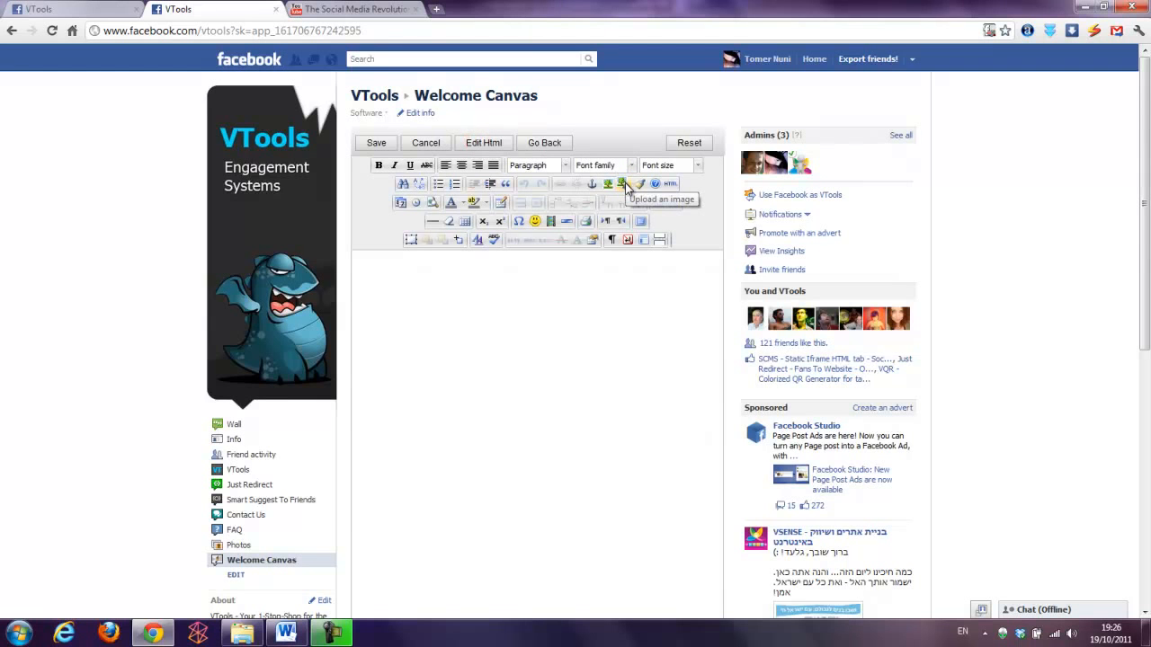
Step: Upload the orange dragon image to the pre-like page, save, and dismiss the confirmation
left_click(624, 184)
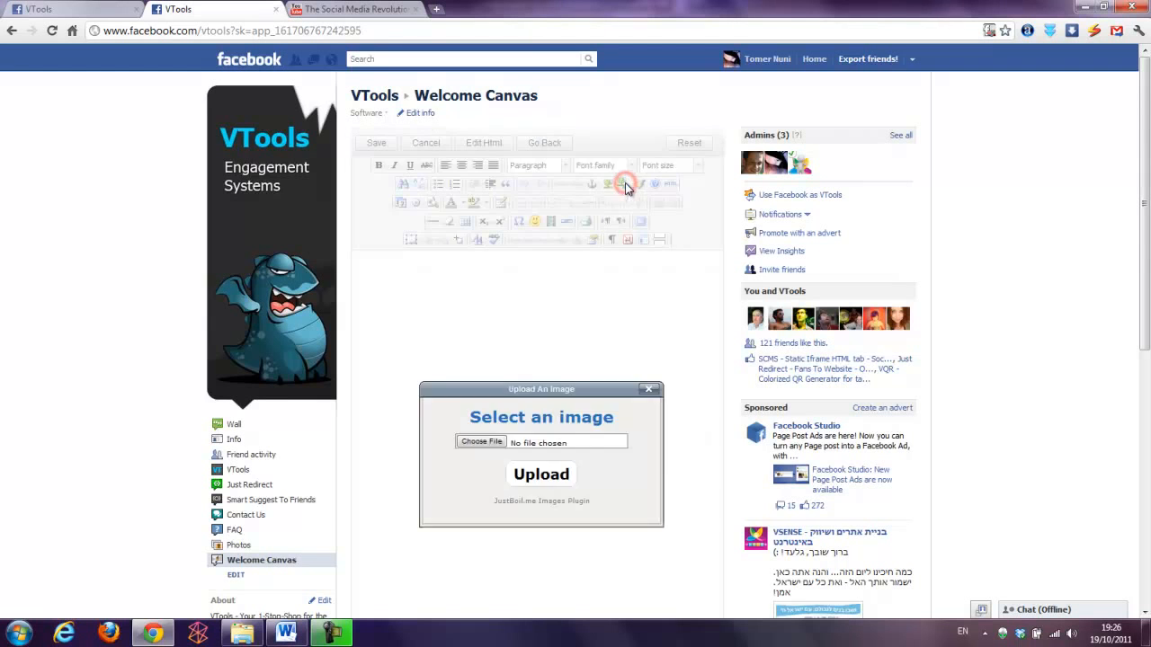
left_click(481, 441)
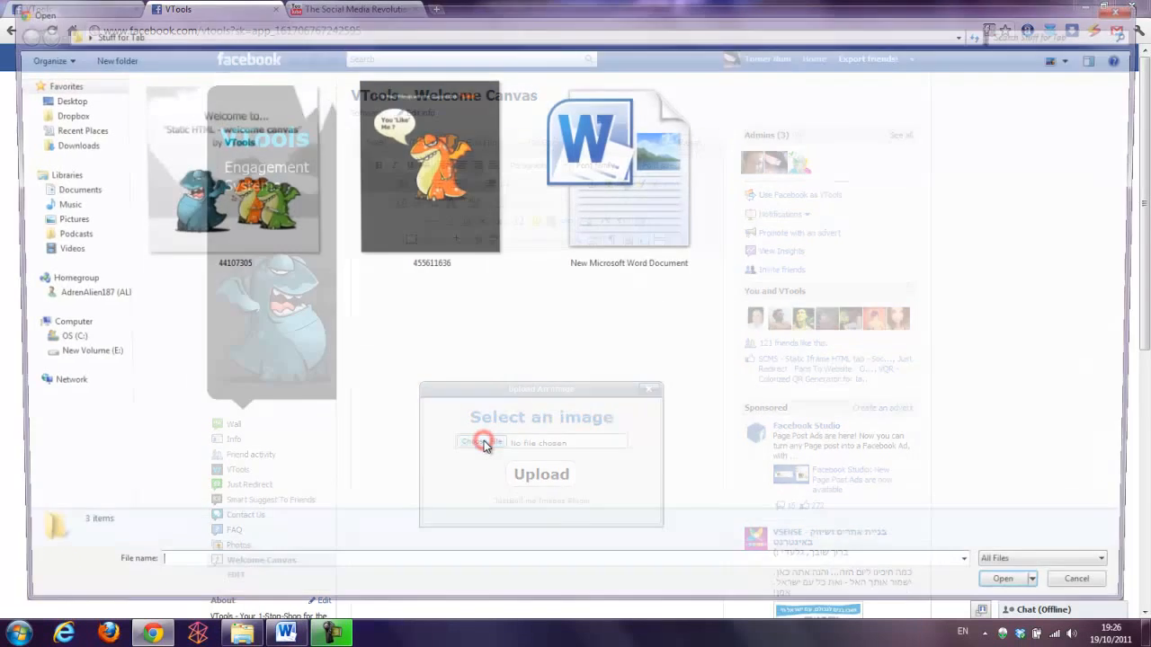
left_click(431, 166)
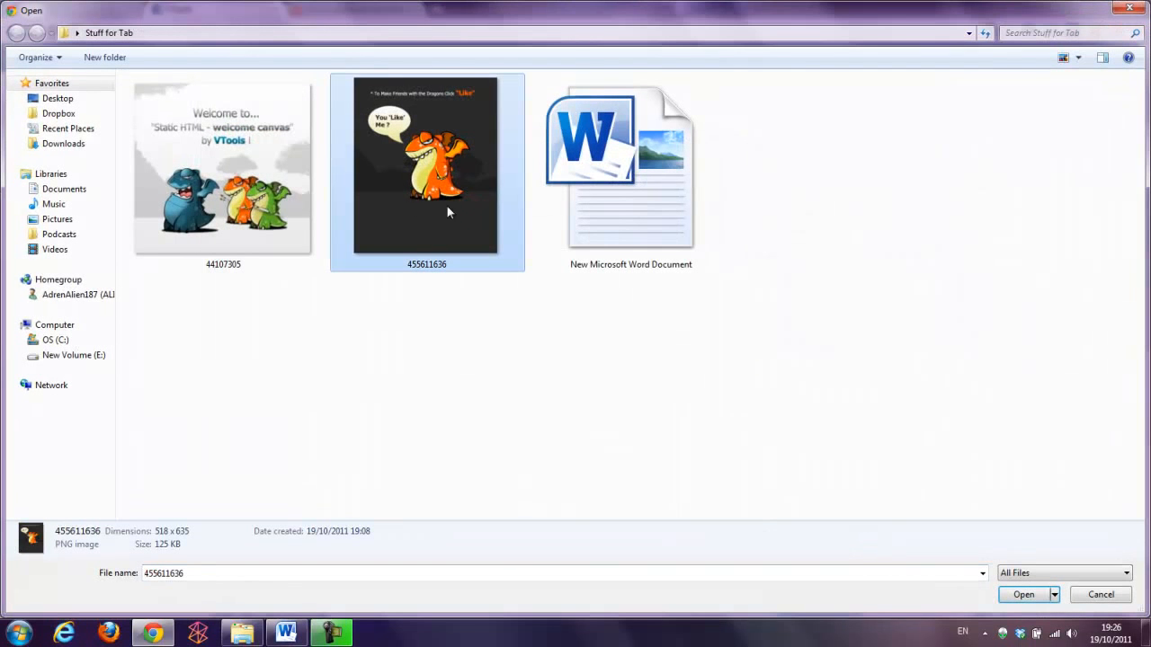
mouse_move(440, 205)
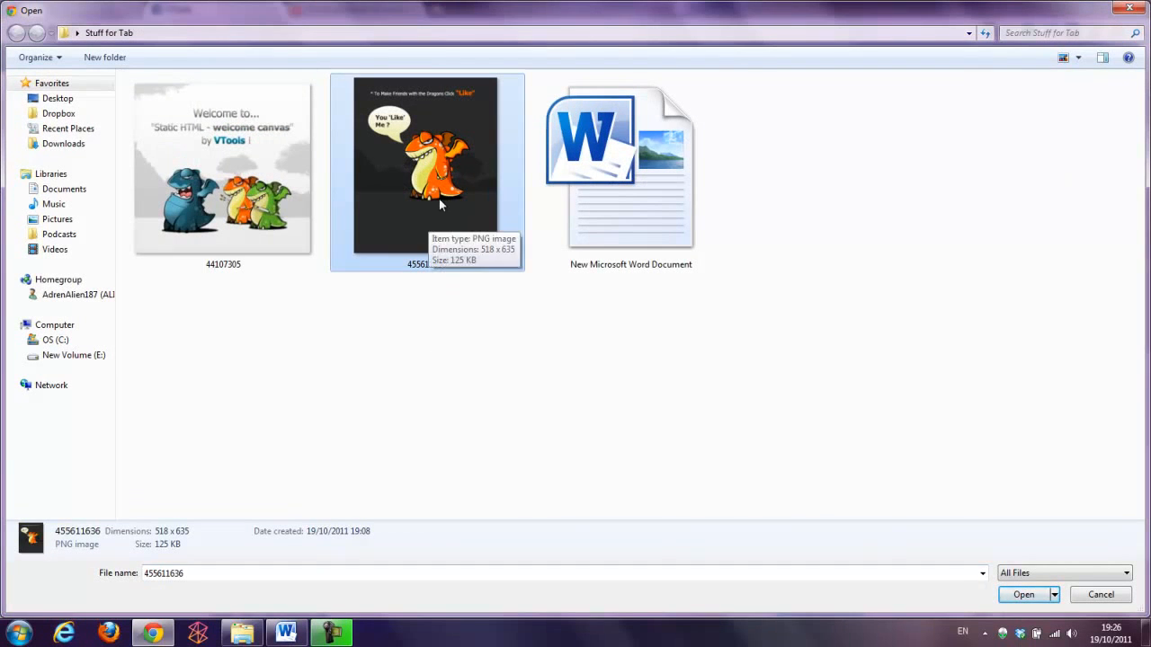
left_click(1023, 595)
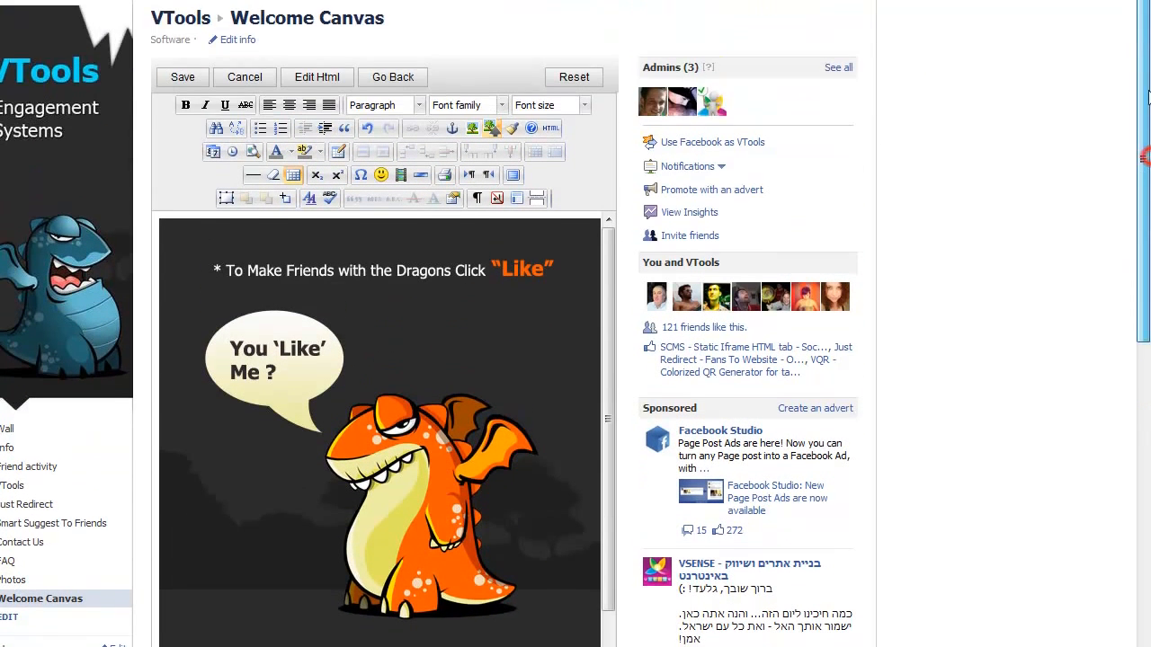
left_click(182, 79)
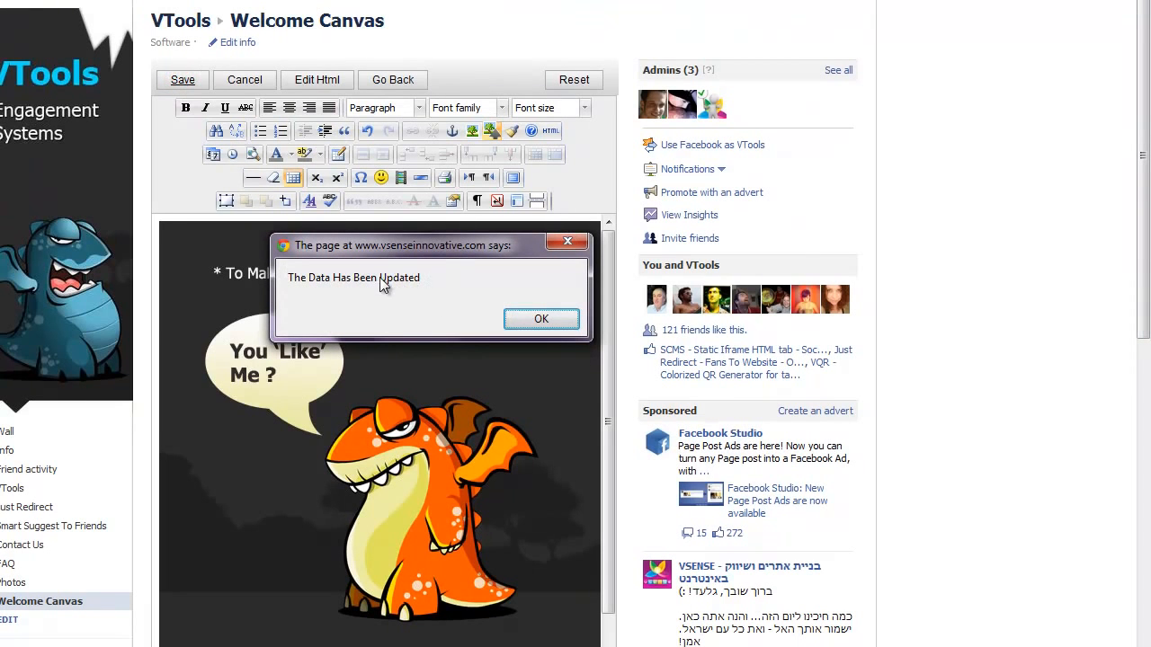
mouse_move(542, 320)
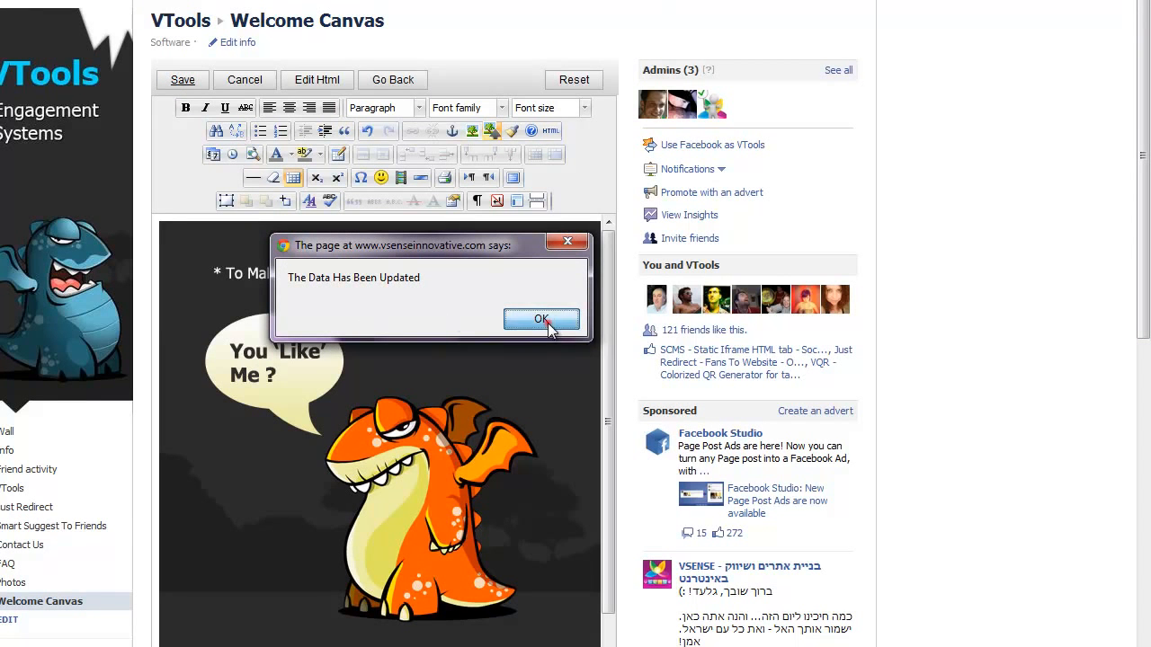
left_click(541, 321)
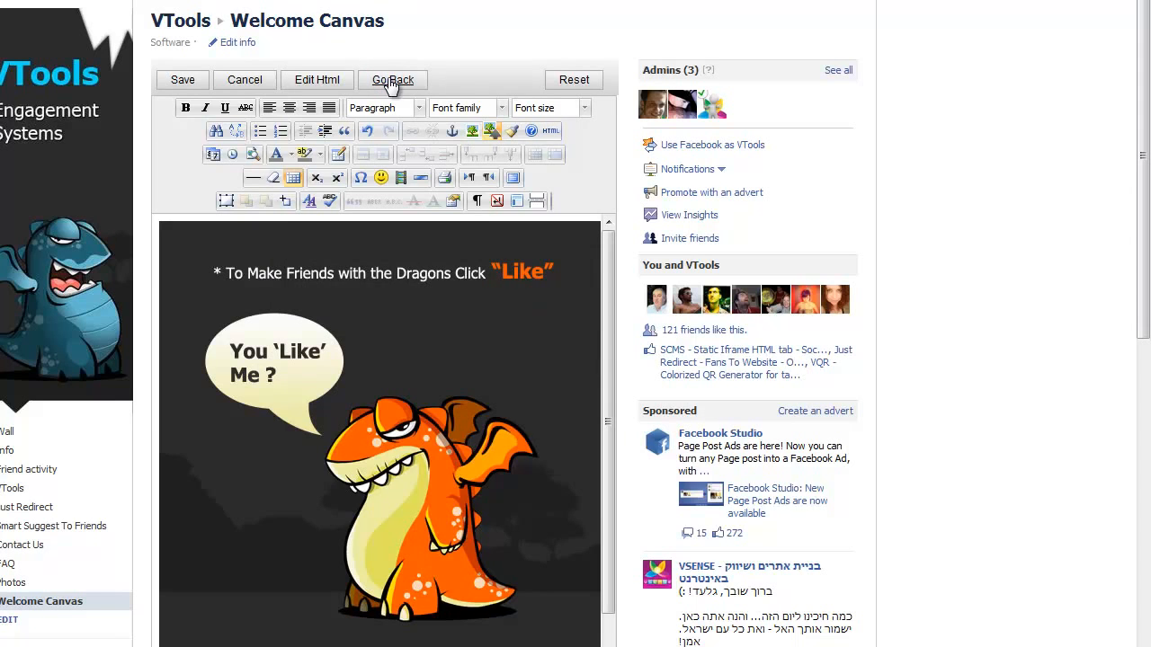
Step: Edit the main welcome page and upload the three-dragon header image 44107305
left_click(392, 80)
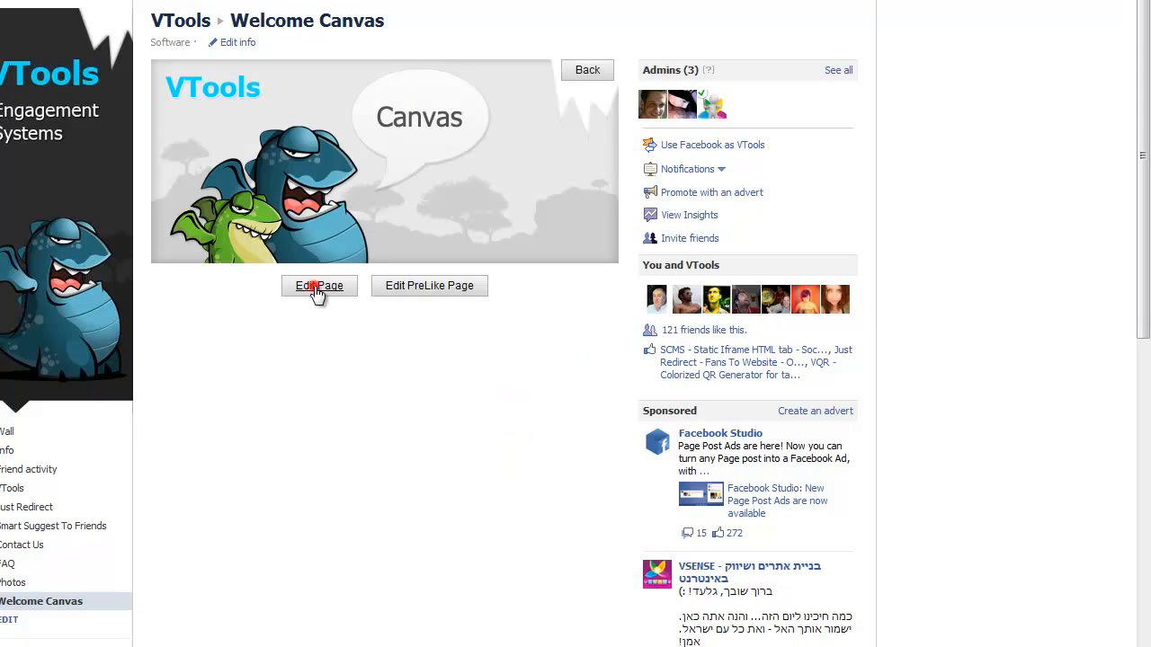
left_click(318, 285)
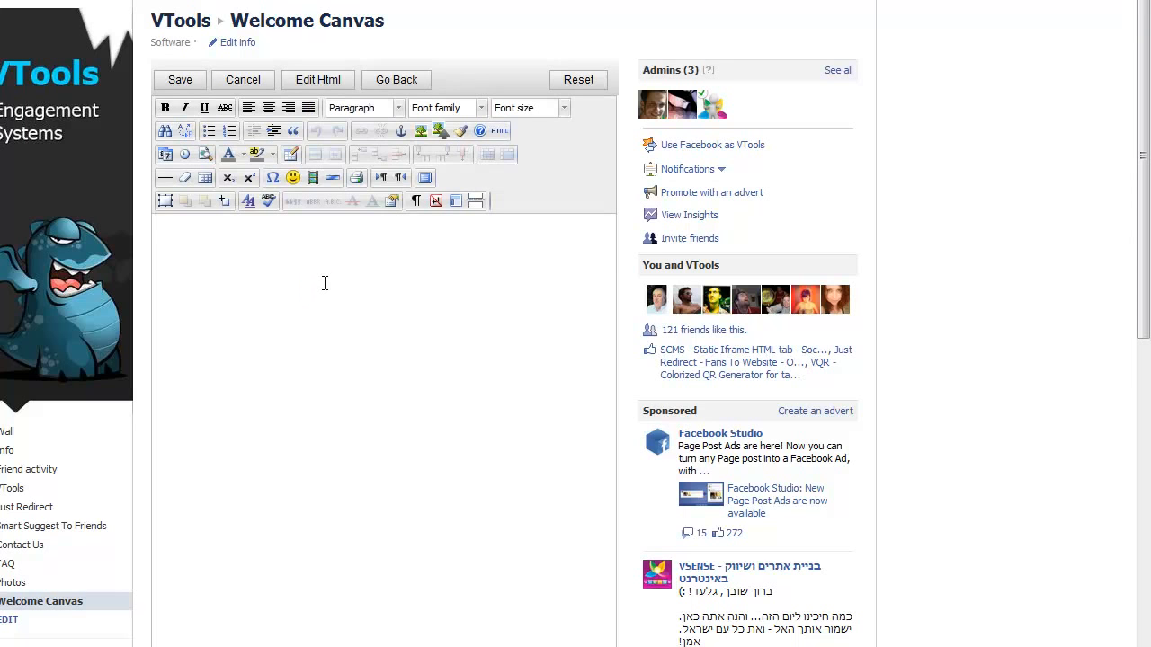
mouse_move(430, 252)
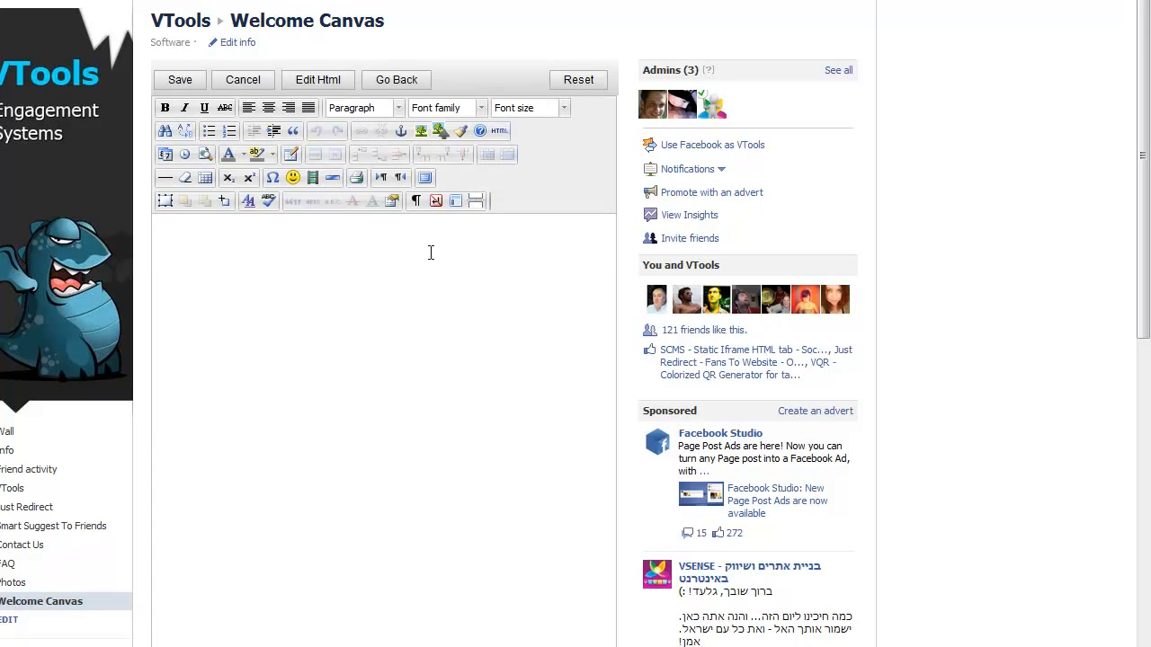
mouse_move(440, 131)
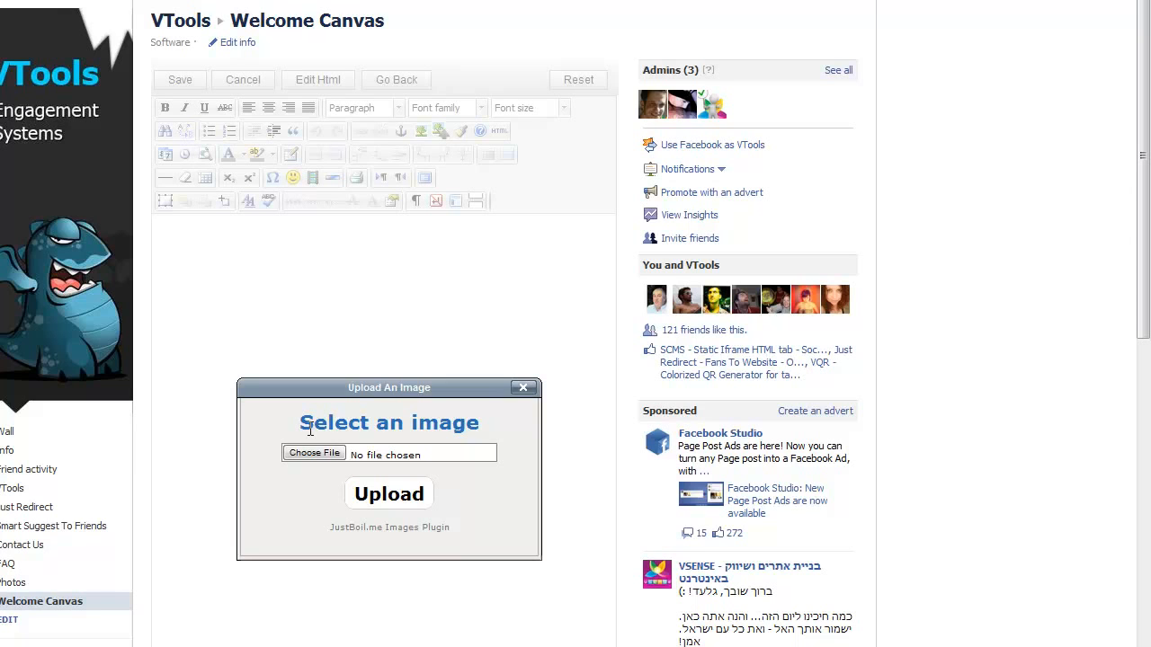
mouse_move(340, 444)
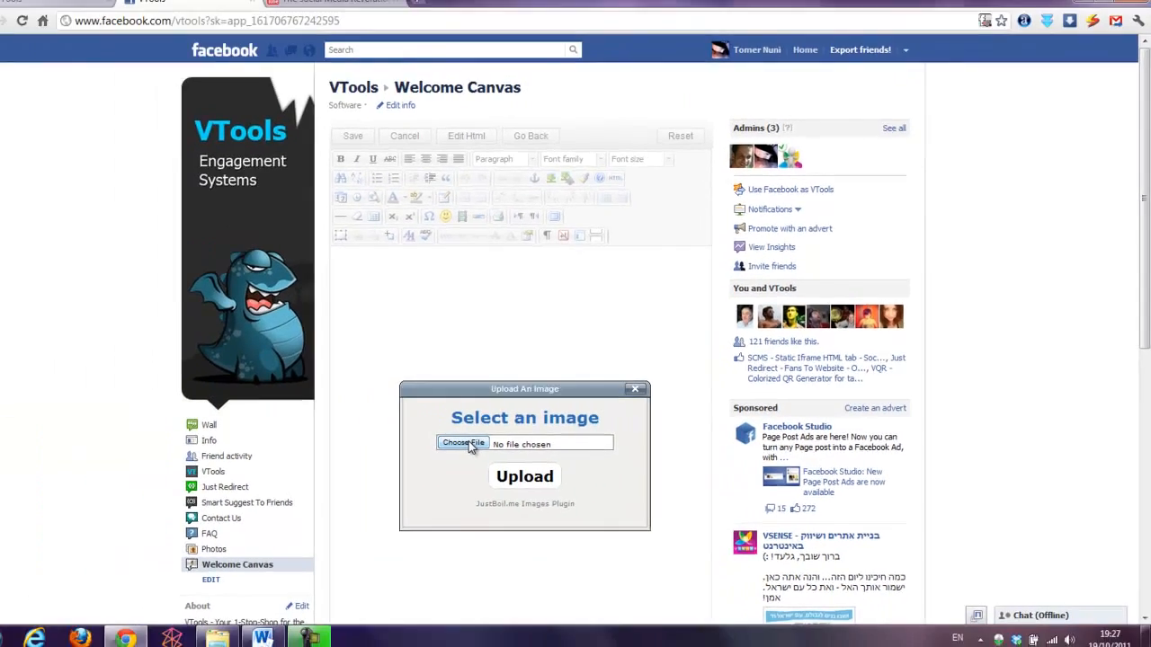
left_click(463, 442)
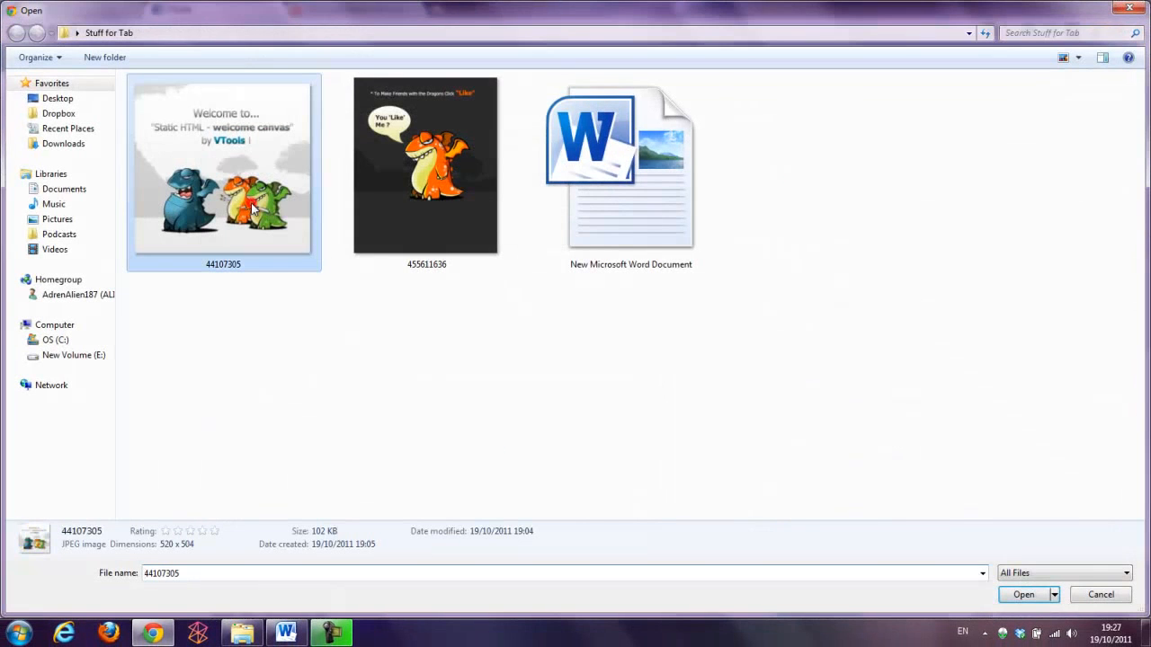
mouse_move(182, 191)
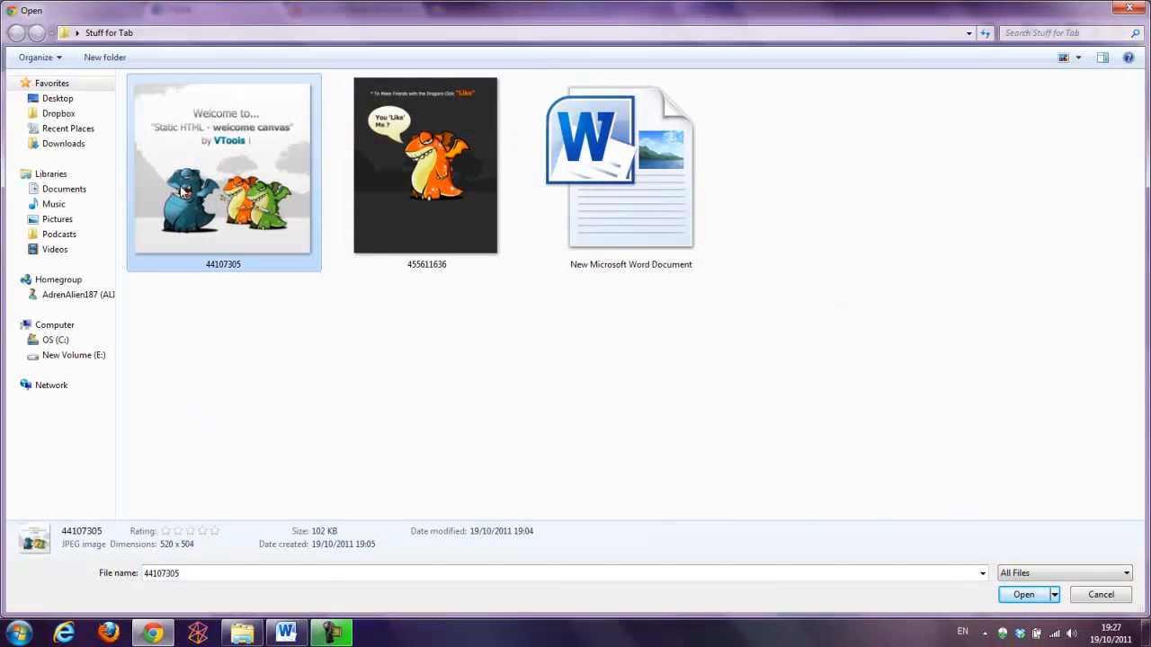
mouse_move(196, 192)
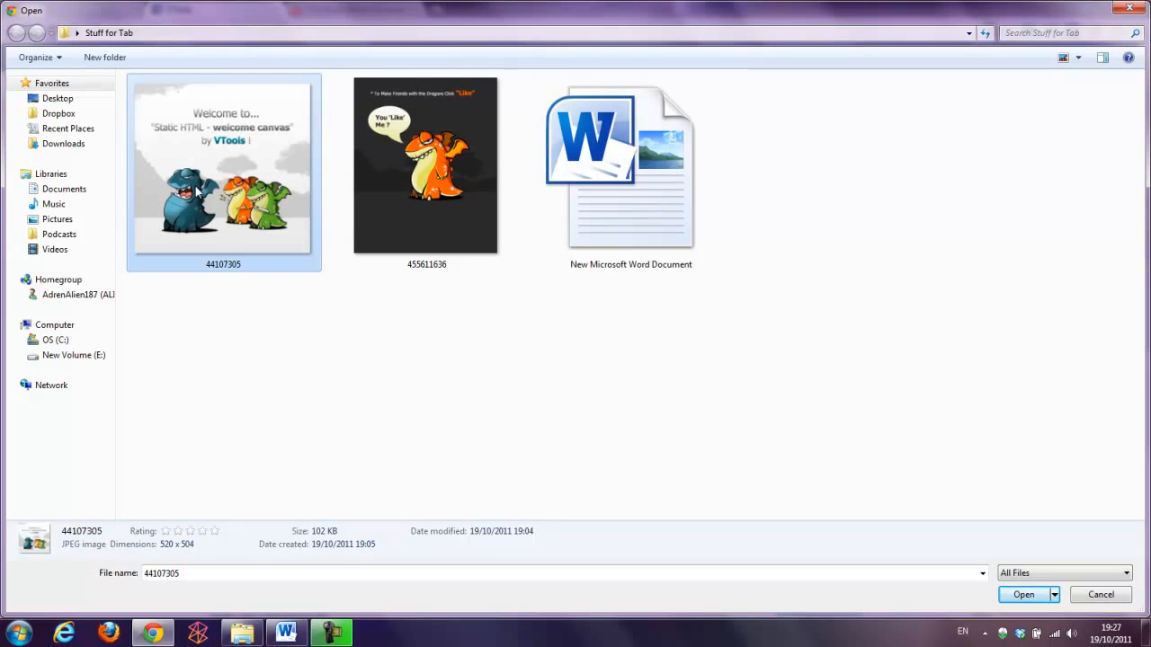
left_click(1023, 594)
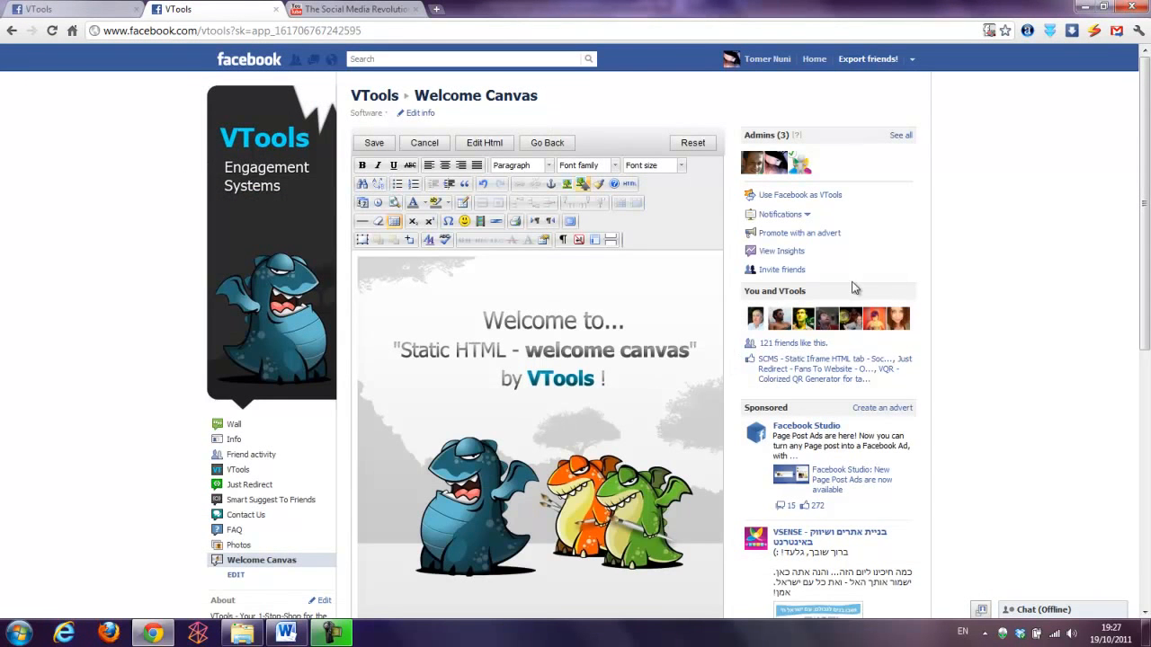
scroll("down", 3)
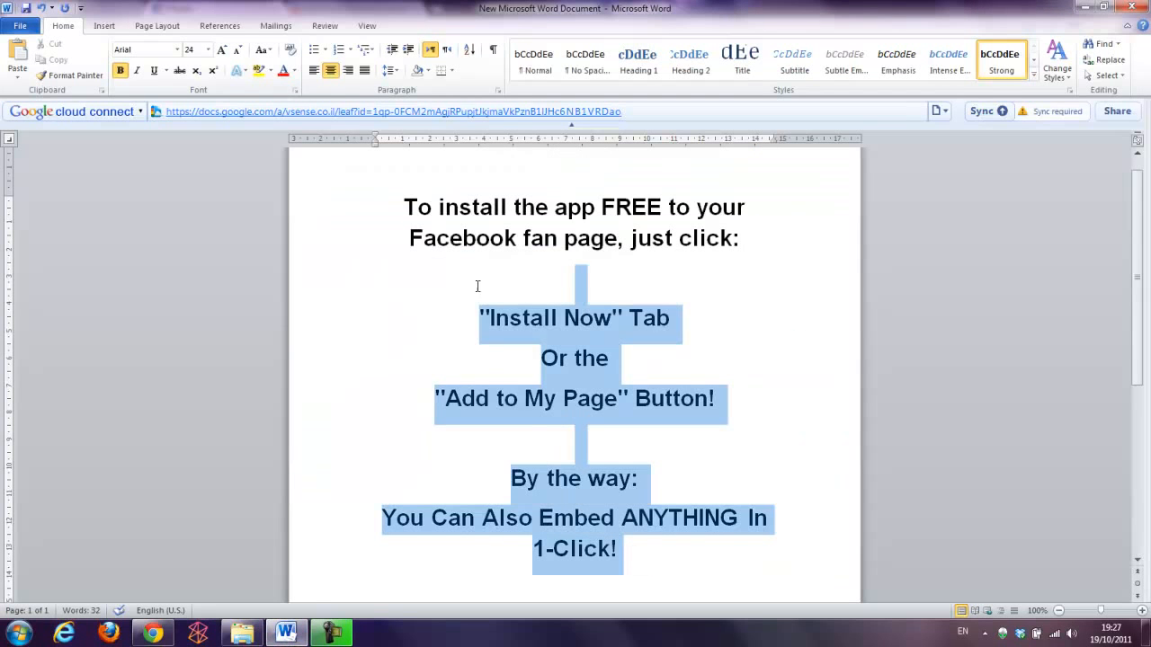
Step: Copy the selected install-instruction text from Word
right_click(477, 286)
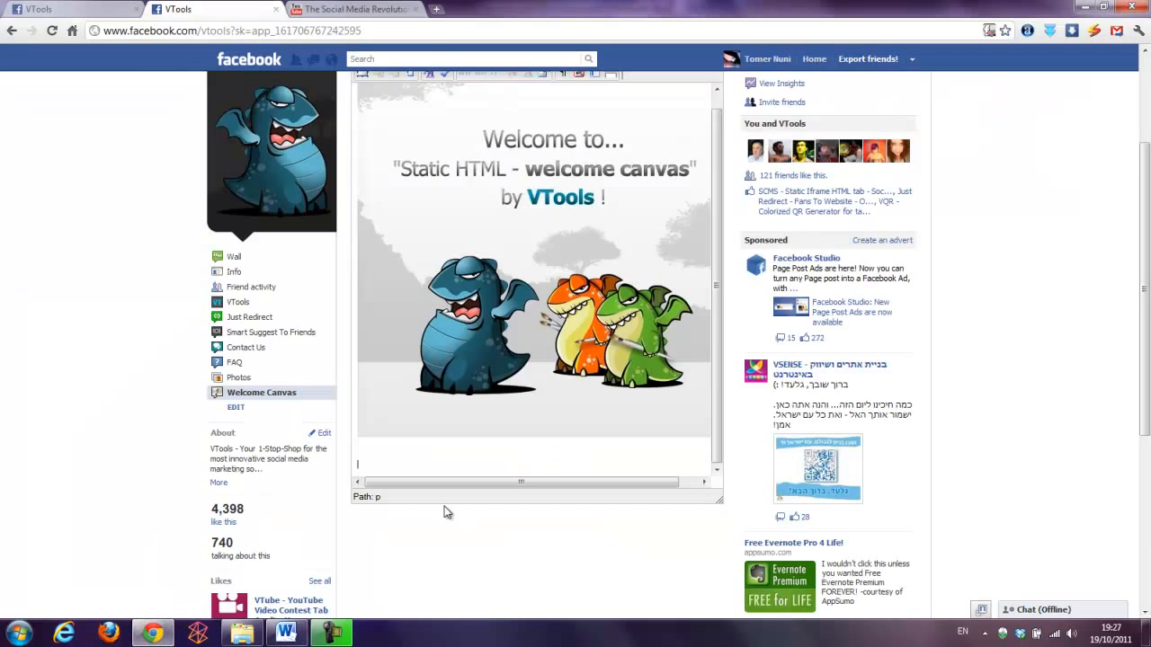
scroll("down", 3)
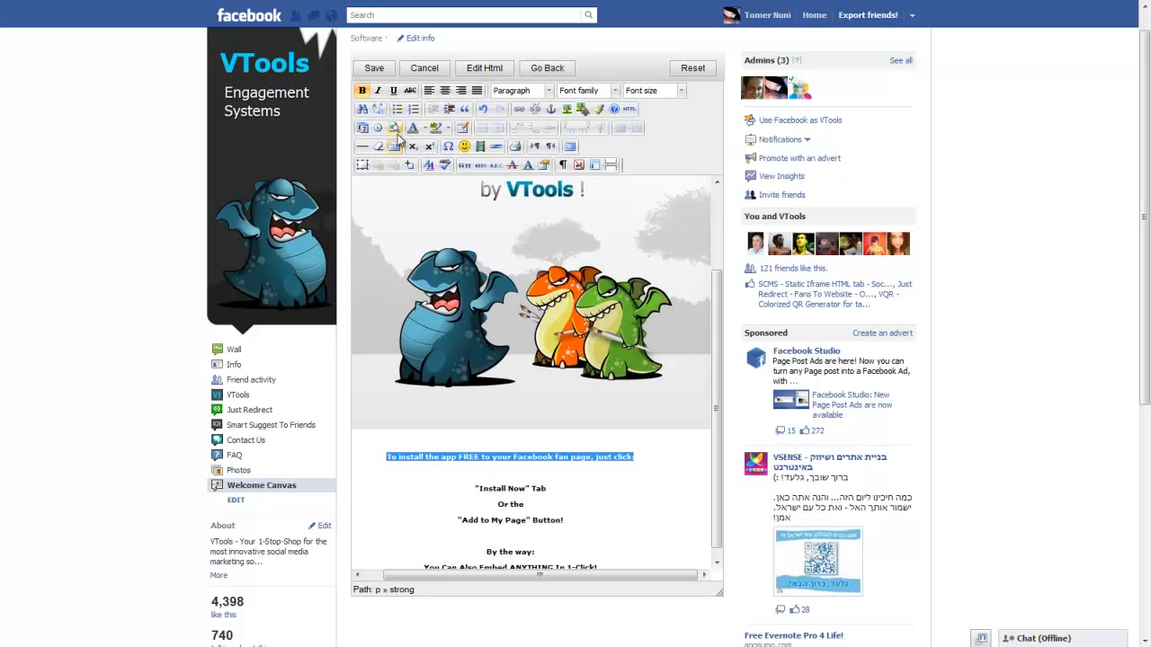
mouse_move(412, 165)
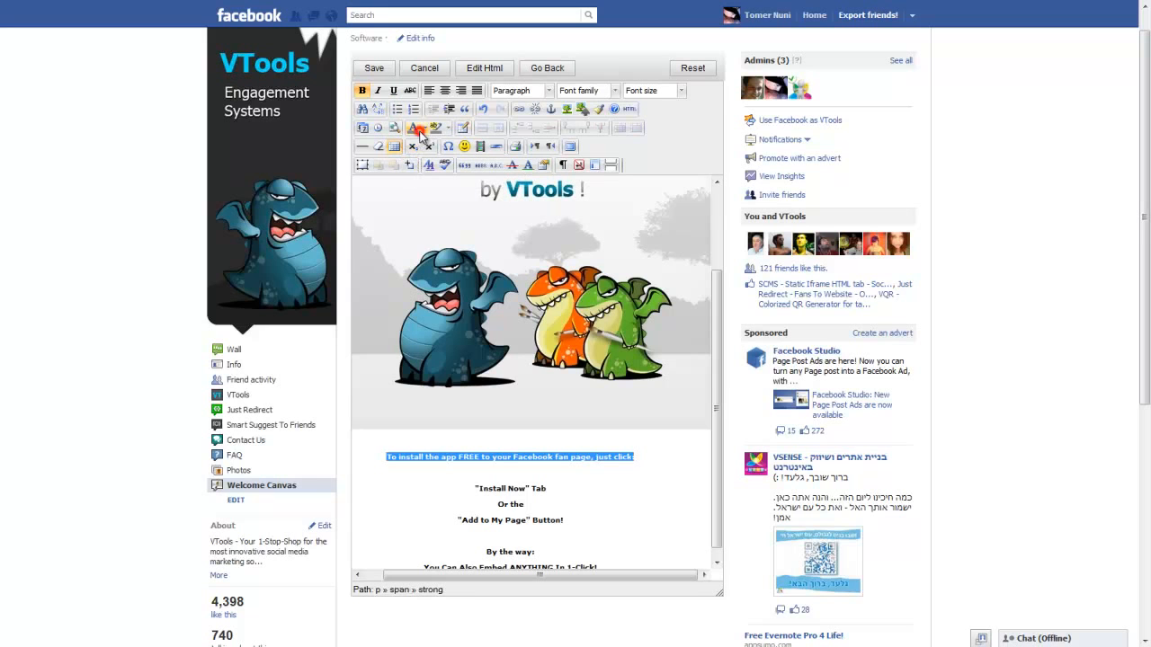
Step: Colour the intro line blue, 'Install Now' red, 'Add to My Page' pink, embed line green
left_click(427, 127)
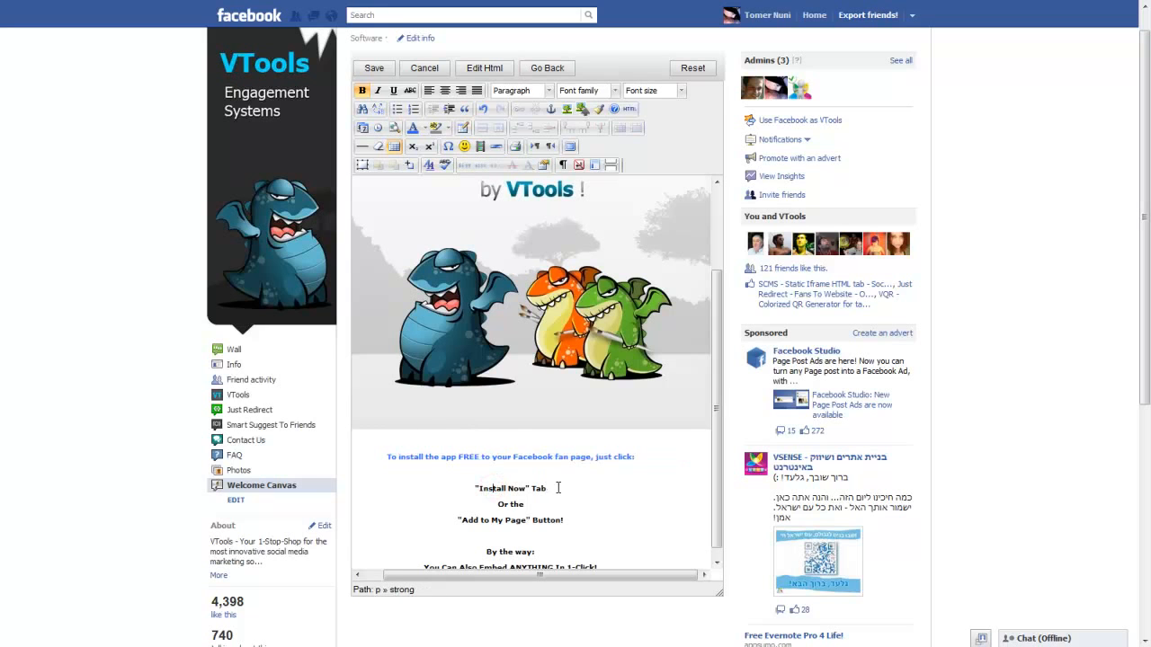
double_click(505, 489)
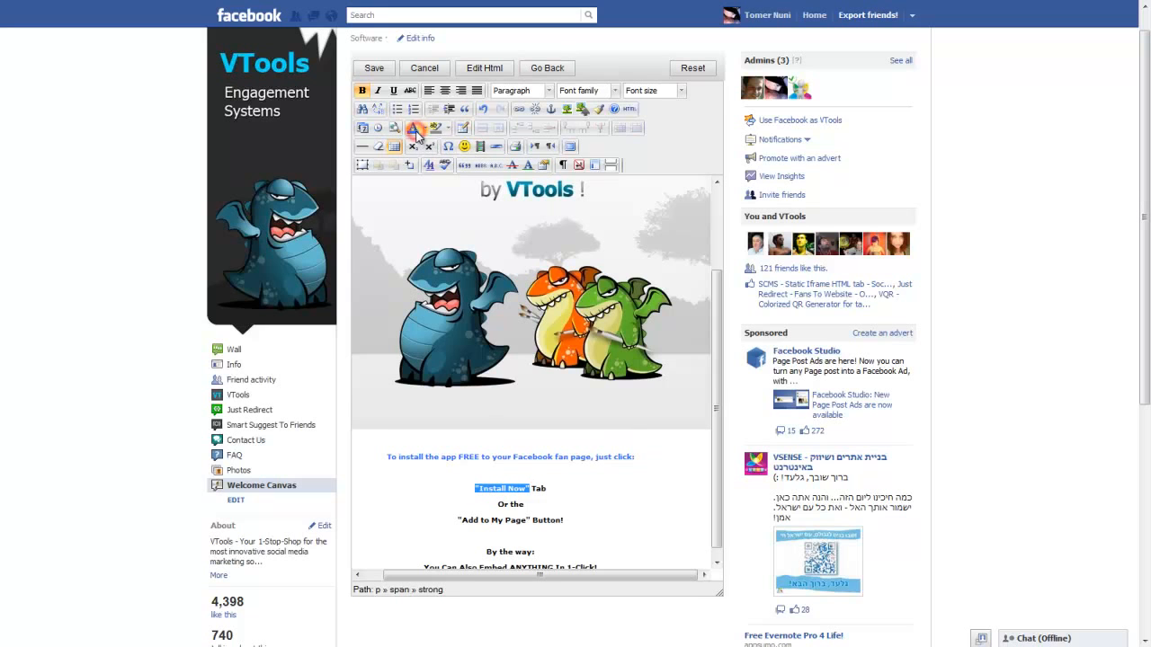
left_click(415, 128)
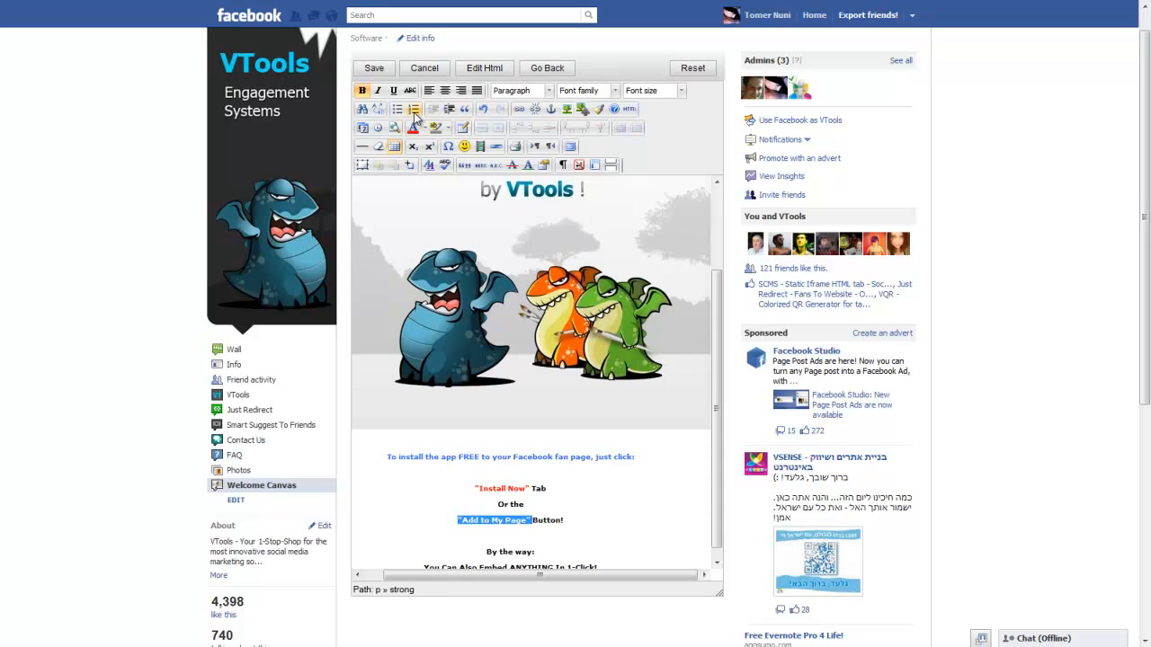
left_click(413, 127)
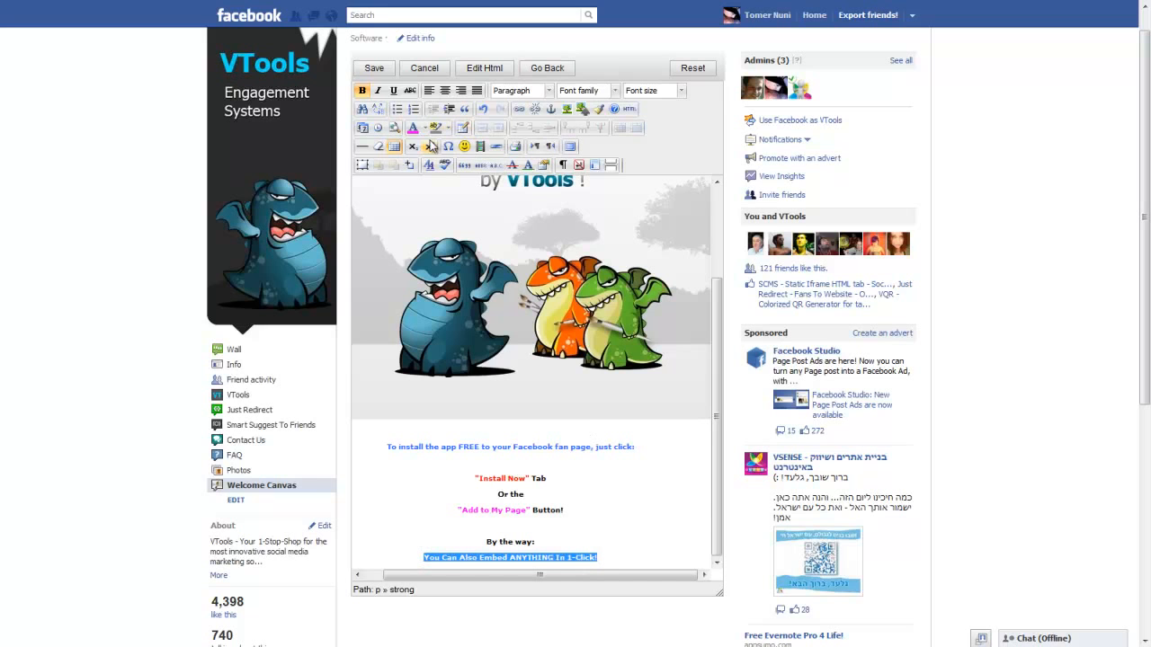
left_click(413, 127)
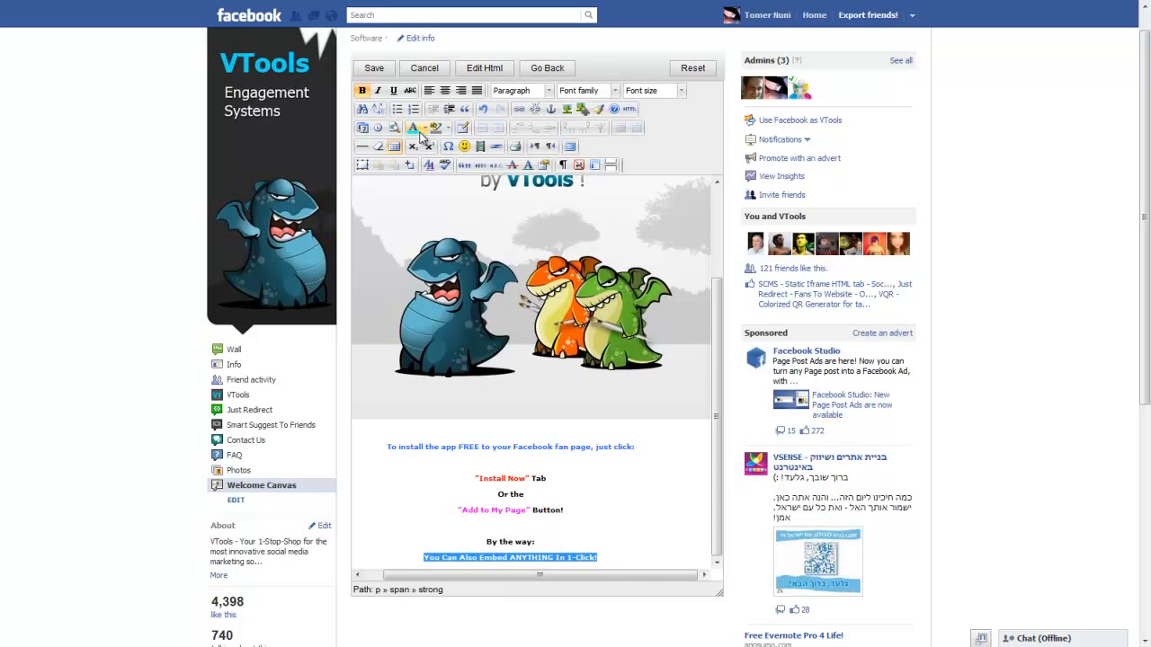
left_click(414, 127)
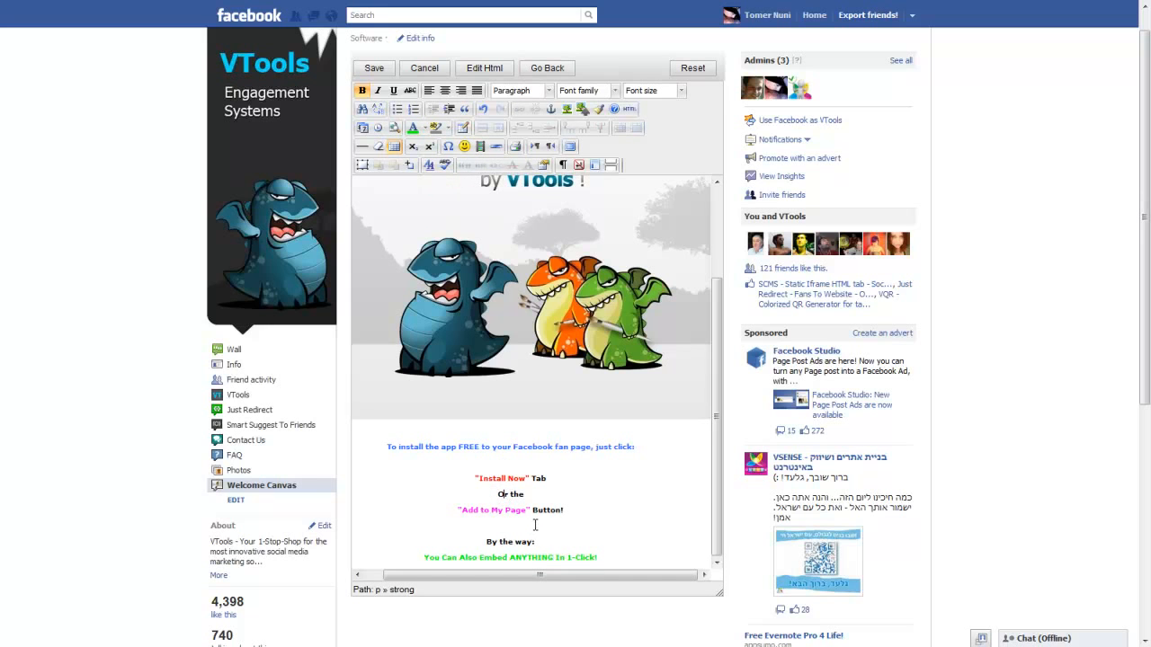
mouse_move(562, 482)
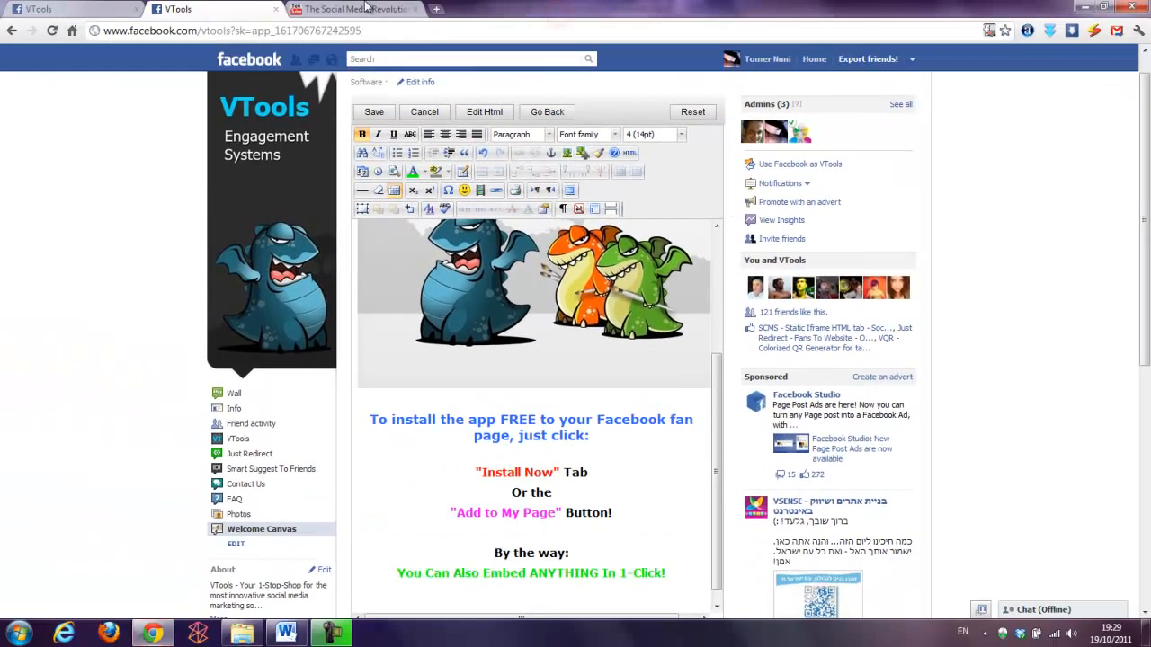
mouse_move(481, 189)
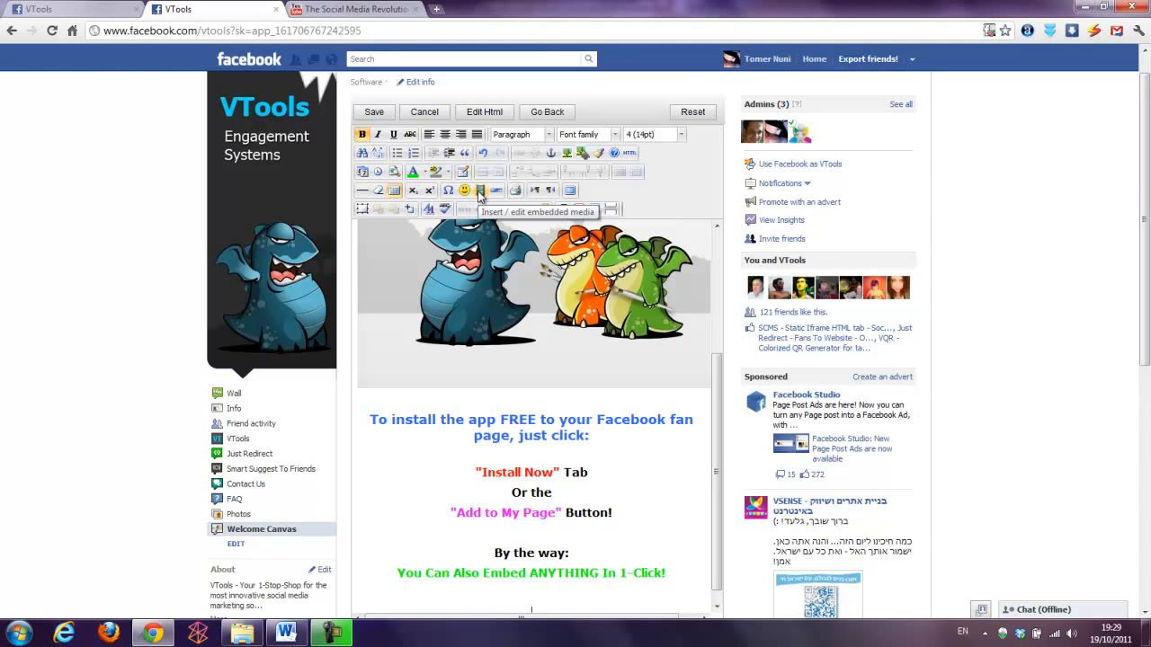
Step: Copy the YouTube video address and insert it as embedded media
left_click(480, 190)
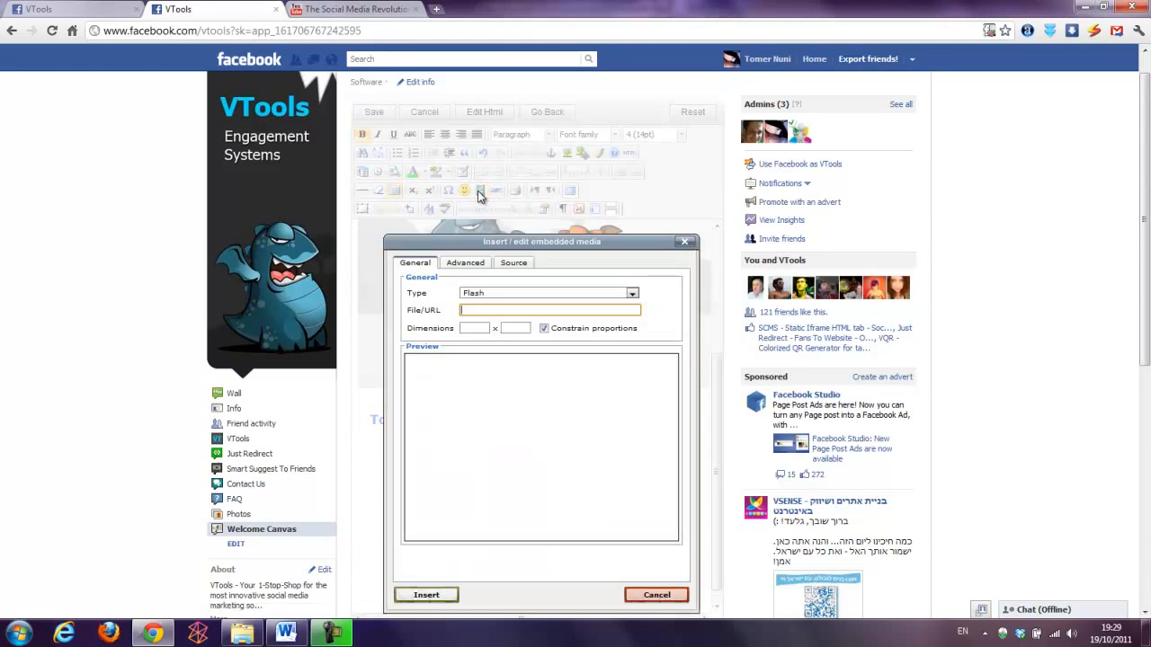
left_click(351, 9)
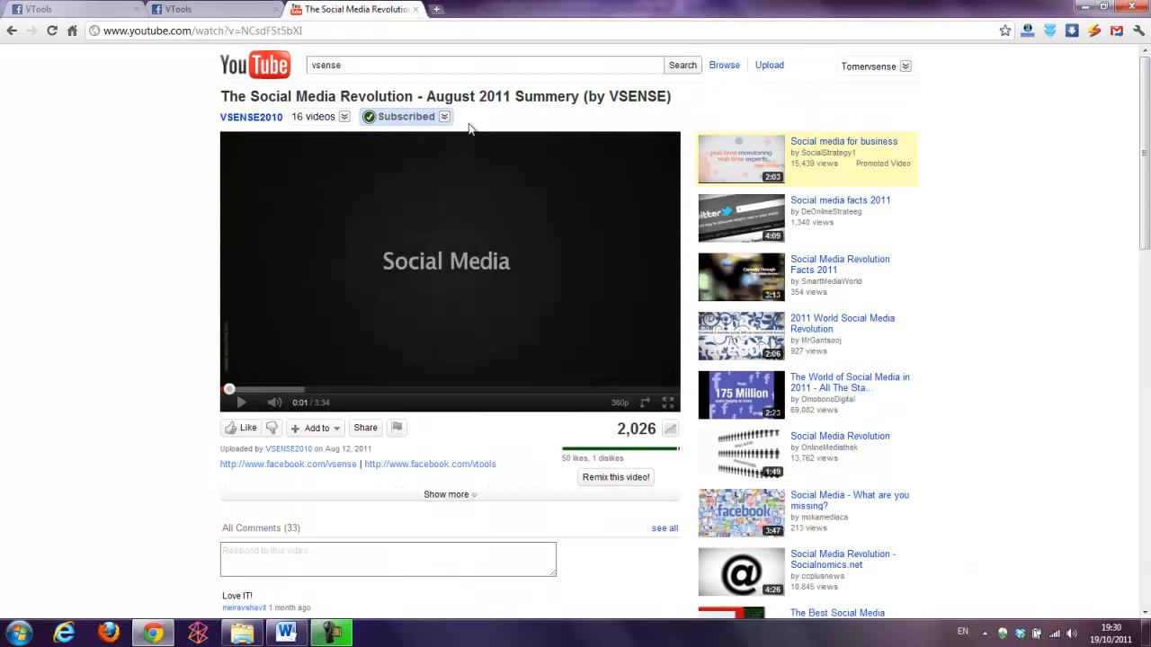
mouse_move(225, 45)
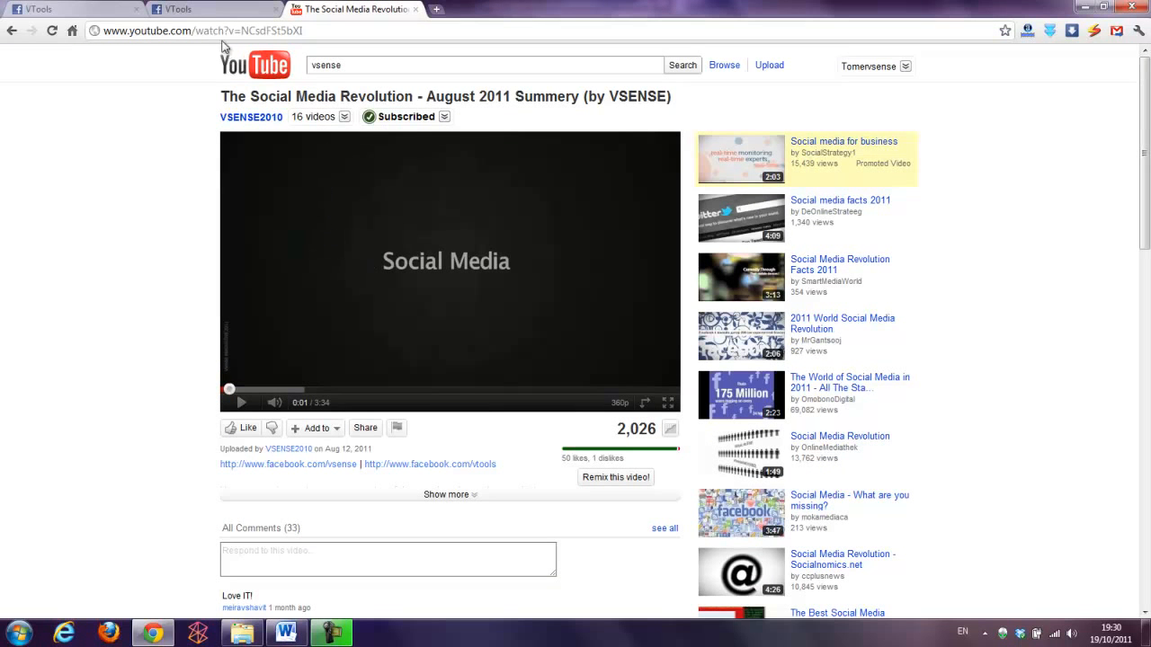
right_click(180, 30)
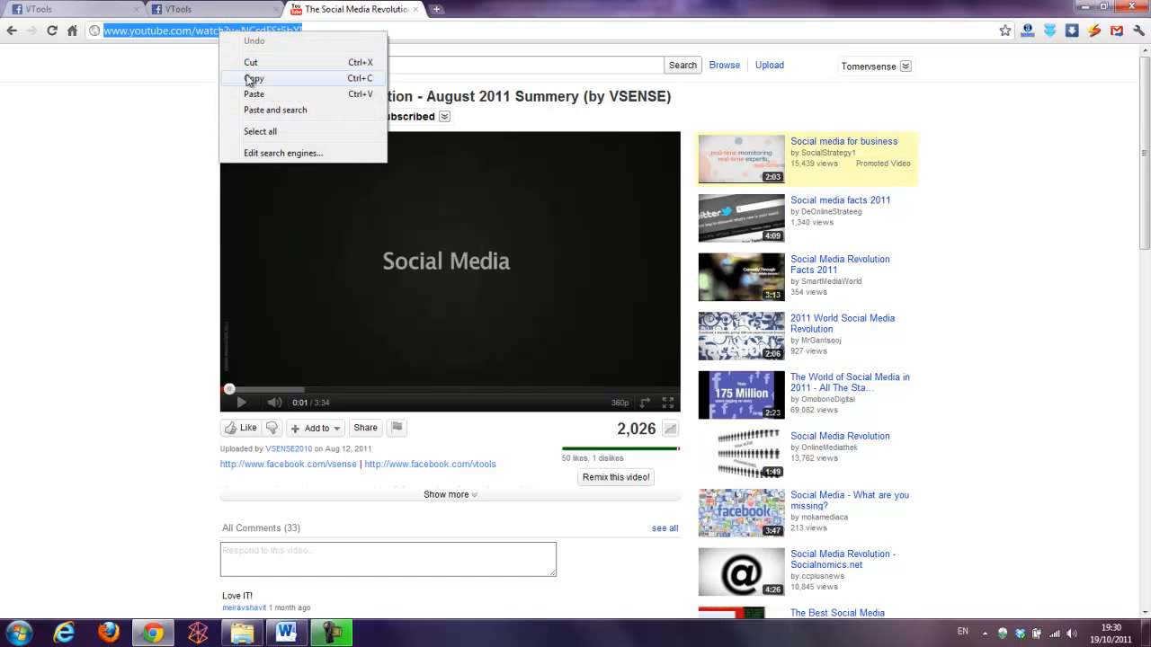
left_click(179, 9)
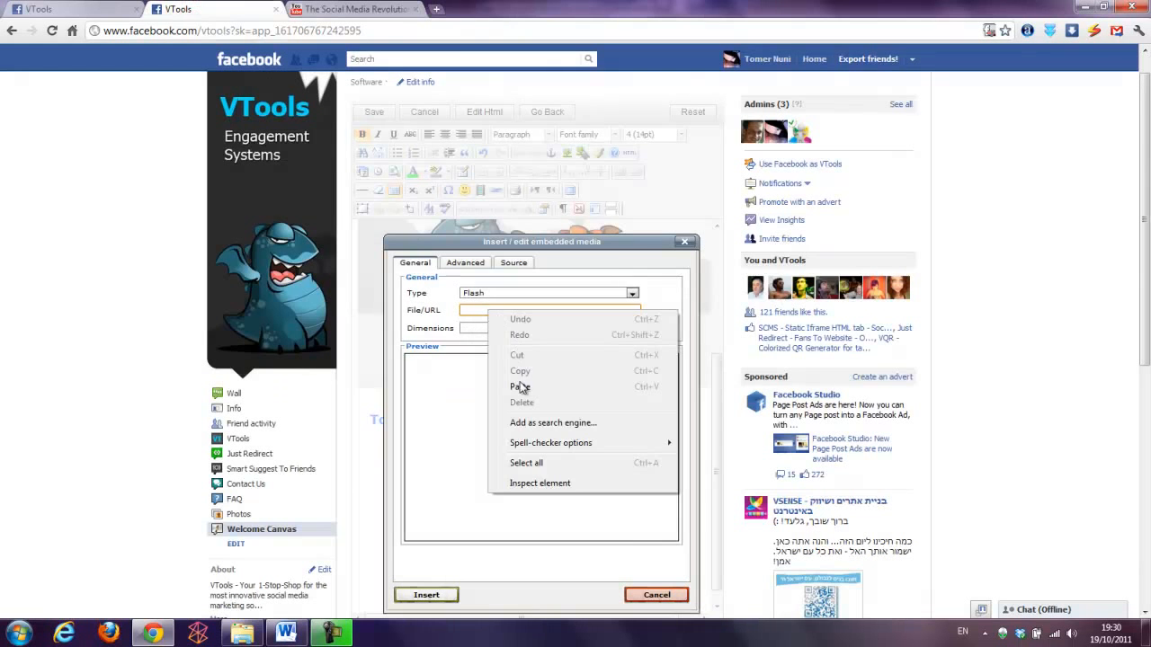
left_click(516, 387)
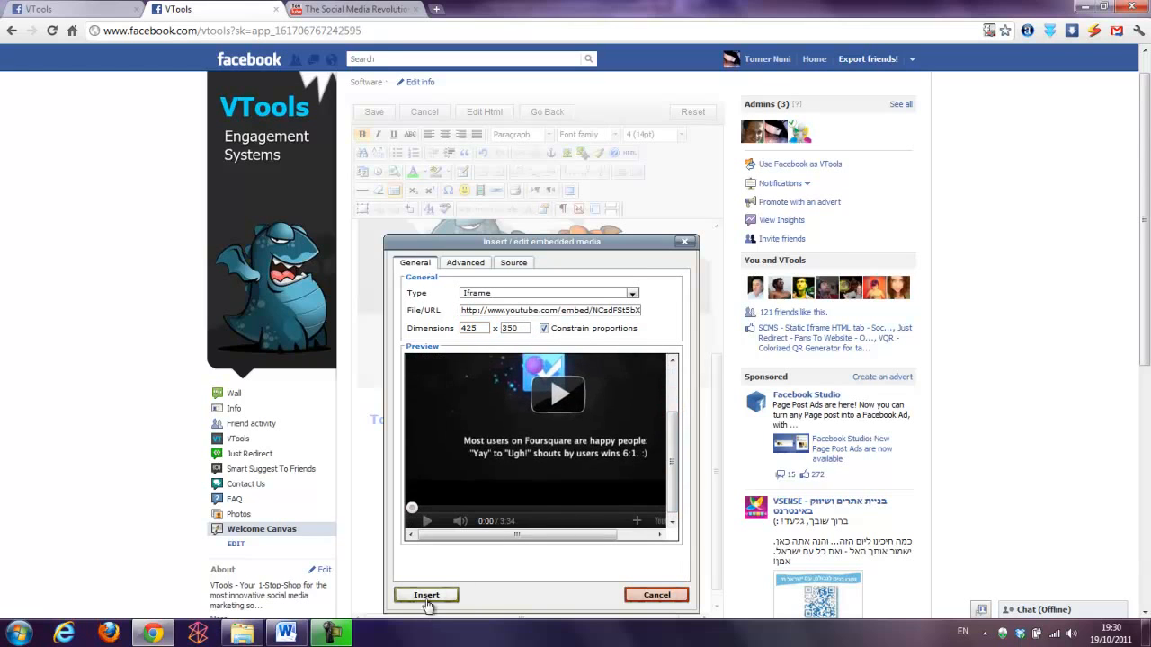
left_click(425, 594)
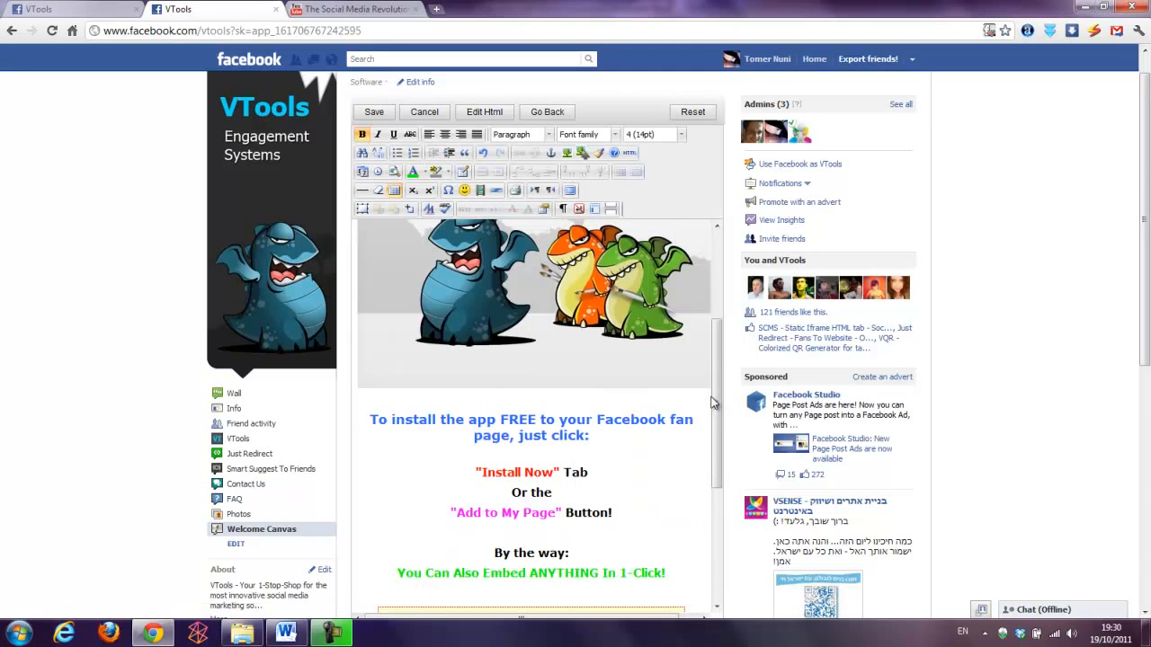
scroll("down", 3)
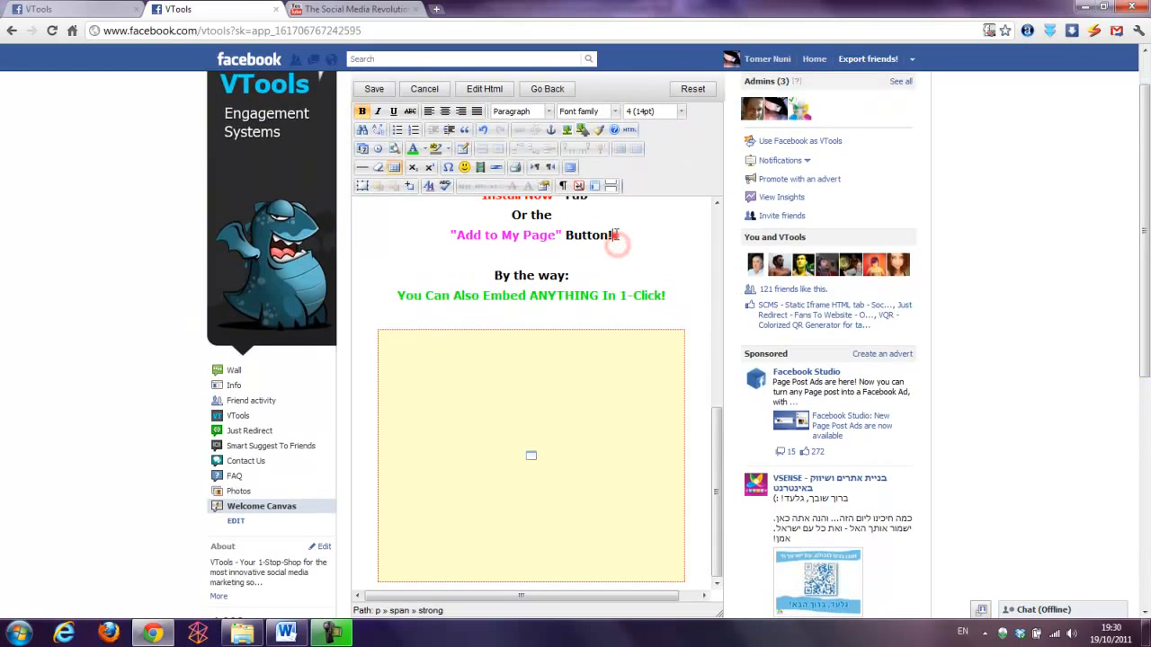
left_click(464, 168)
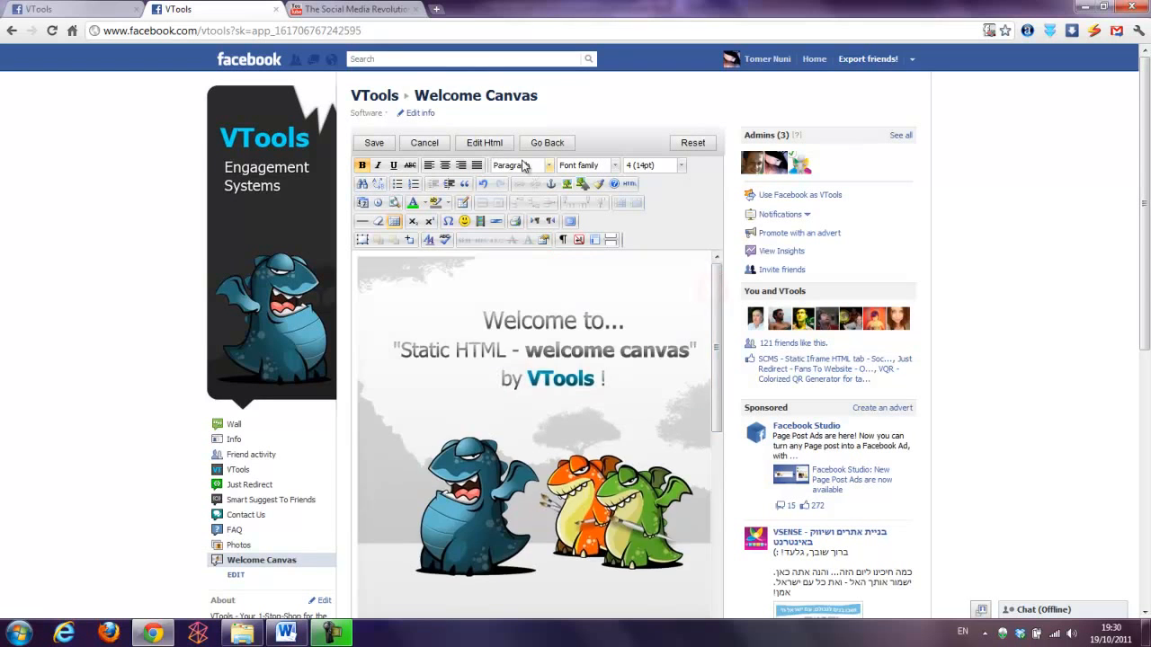
Step: Toggle the HTML view, save the welcome page, and dismiss the data-updated alert
left_click(483, 142)
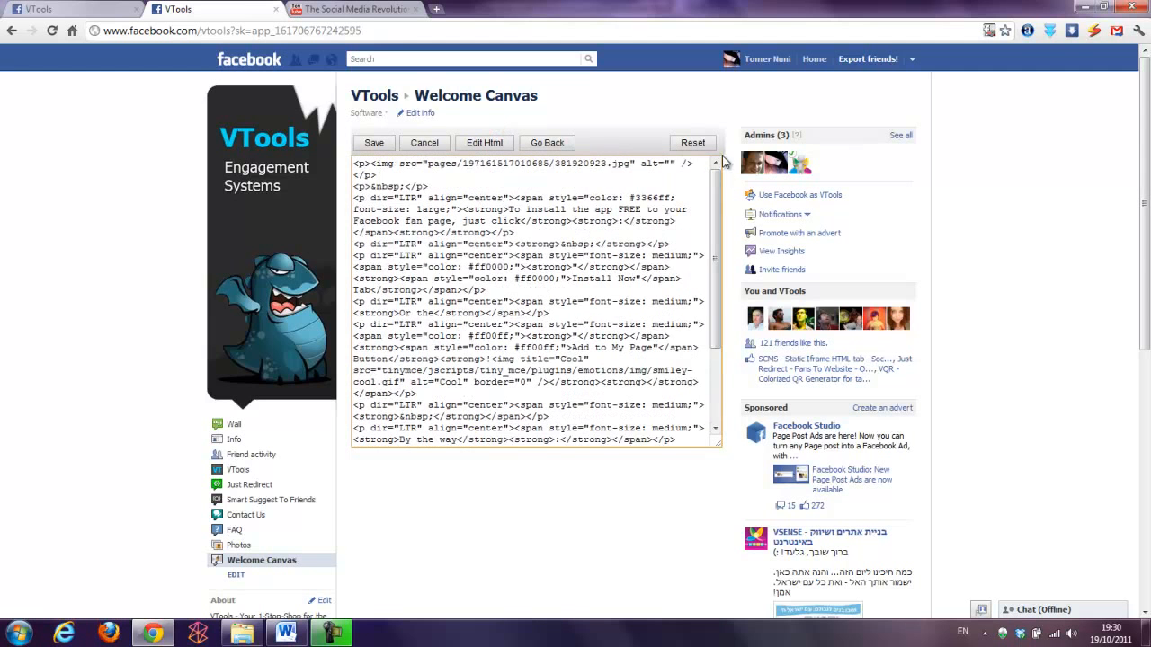
left_click(484, 143)
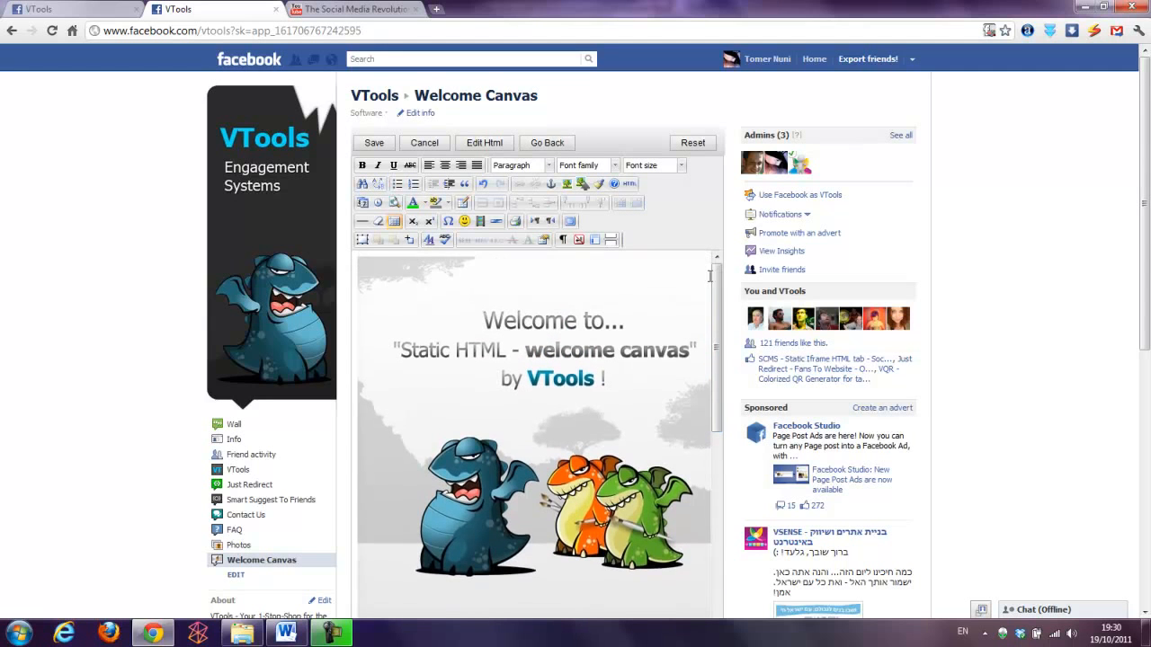
left_click(374, 142)
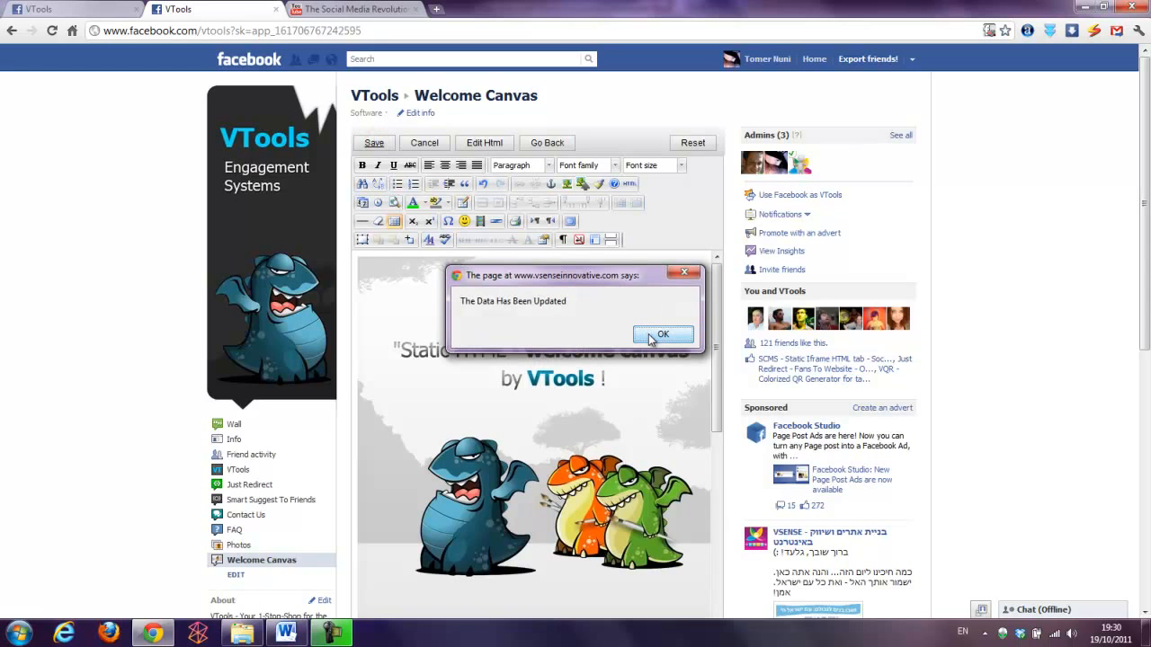
left_click(662, 334)
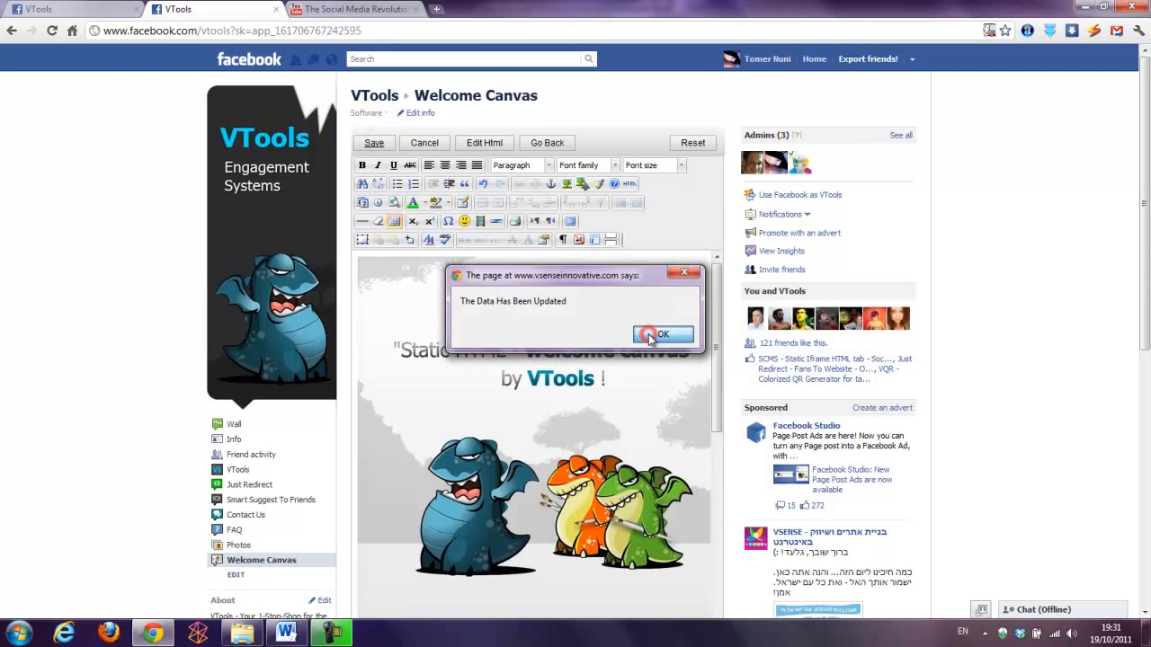
left_click(663, 334)
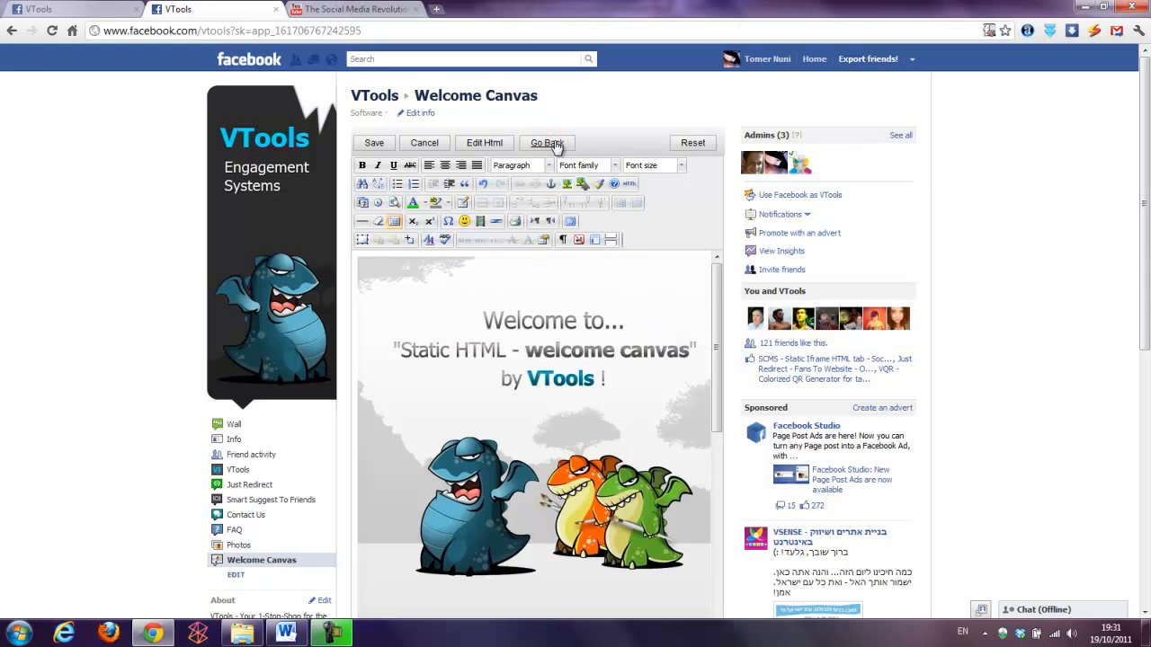
Step: Leave the admin panel to view the live Welcome Canvas tab
left_click(545, 143)
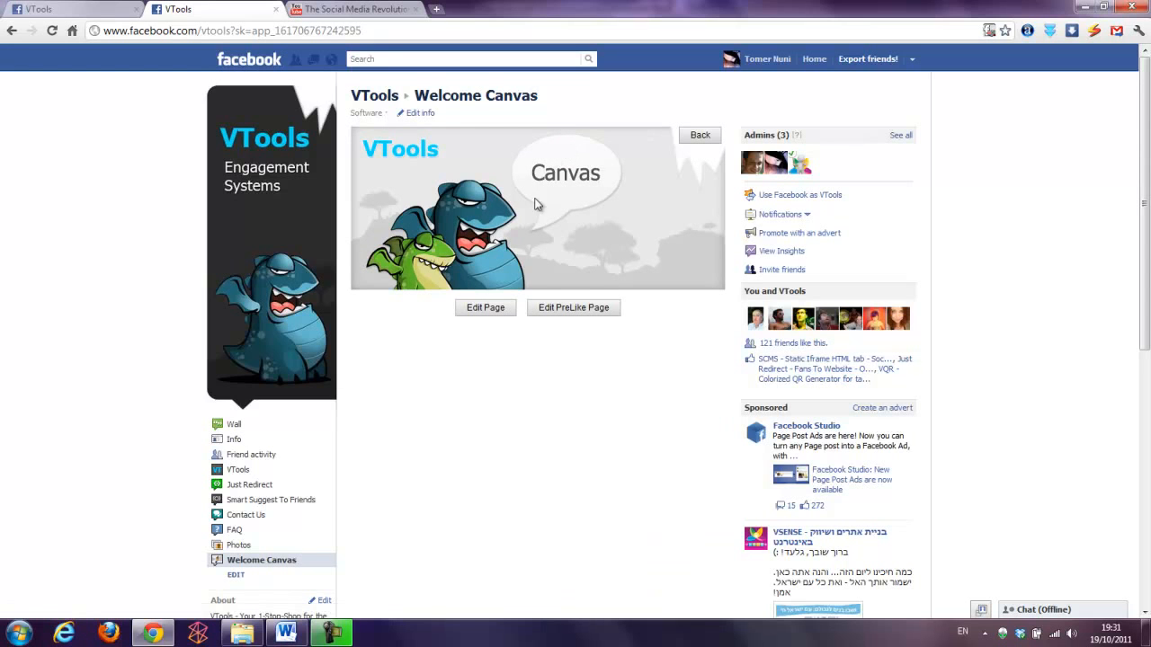
left_click(261, 559)
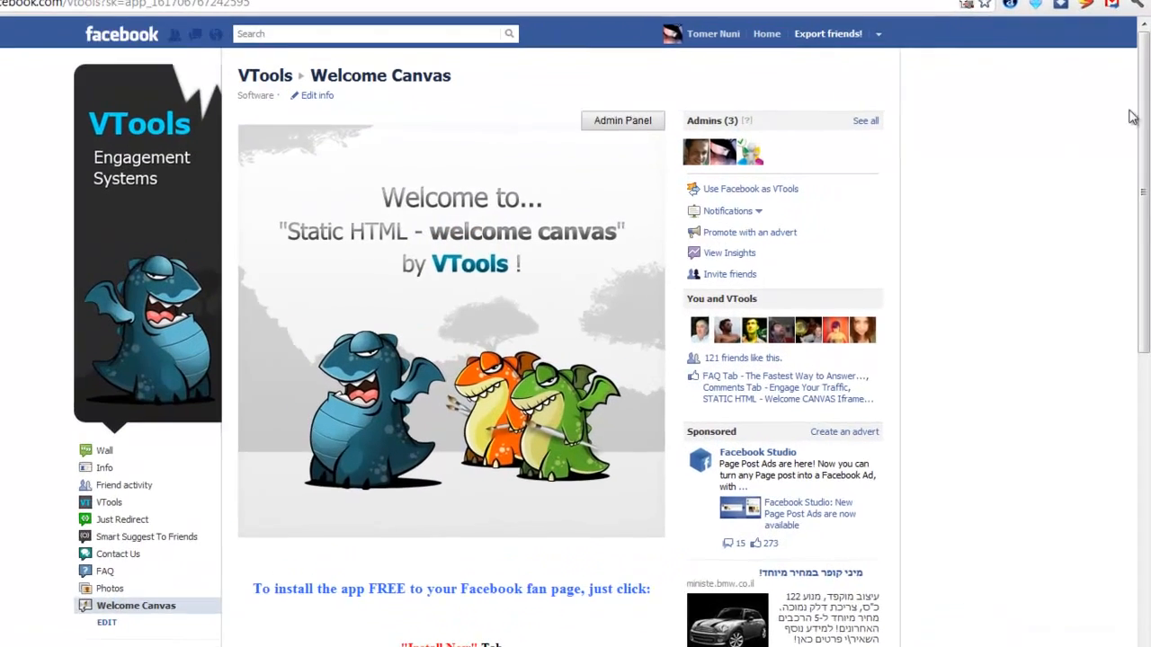
scroll("down", 3)
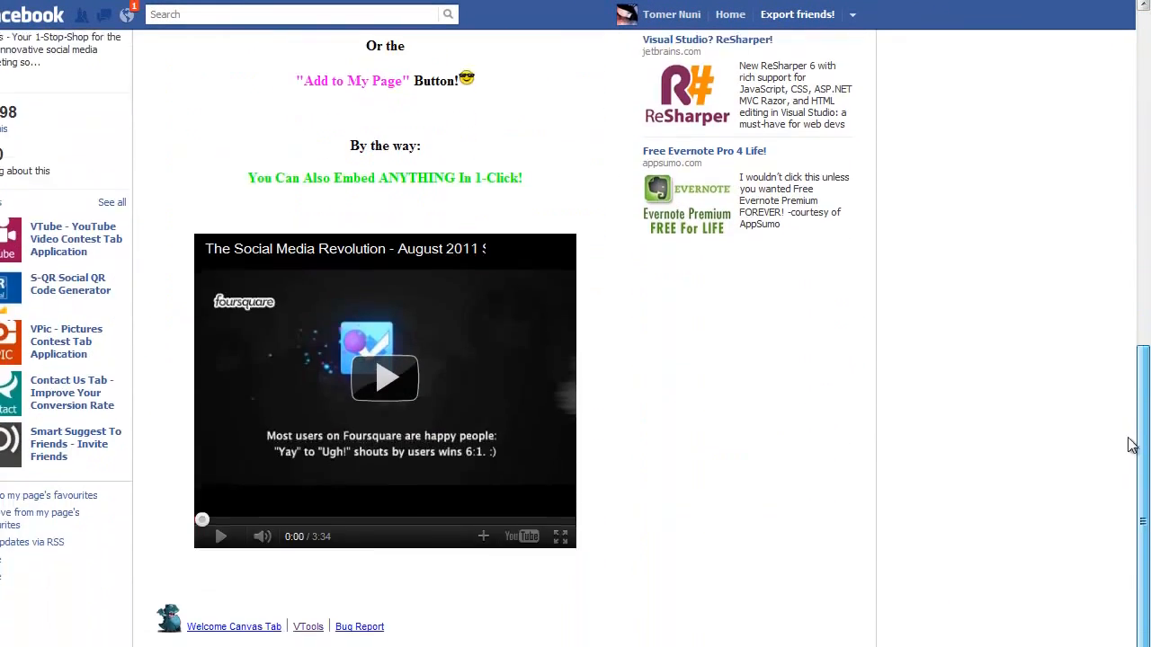
Step: Play and pause the embedded YouTube video, then scroll through the tab
left_click(384, 377)
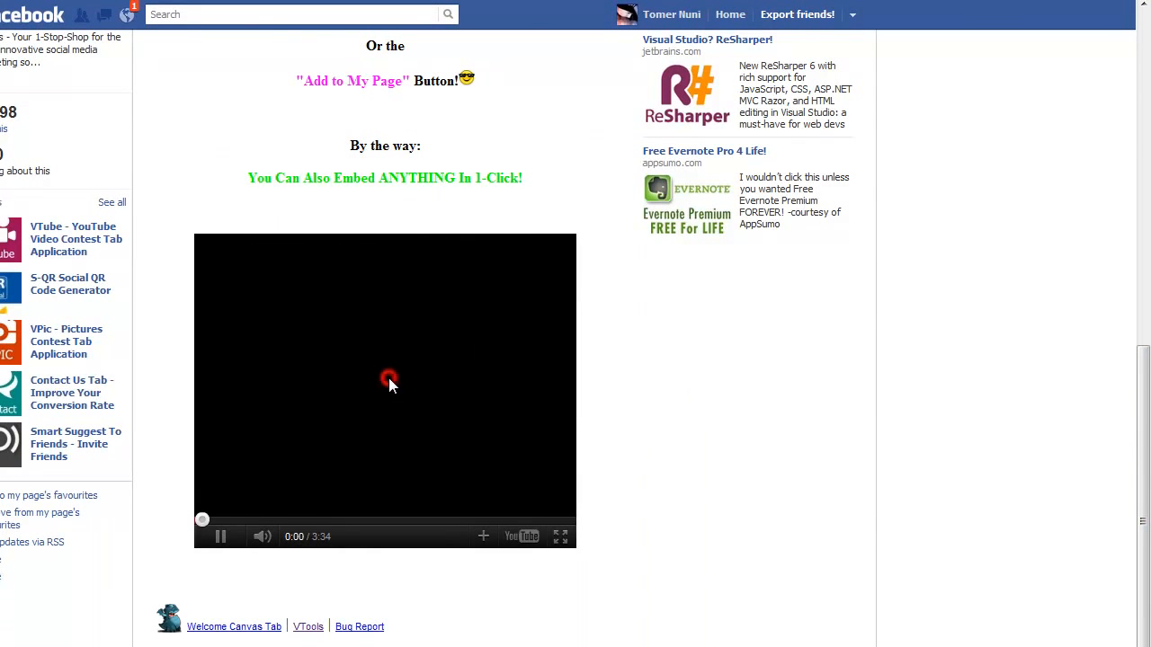
left_click(388, 377)
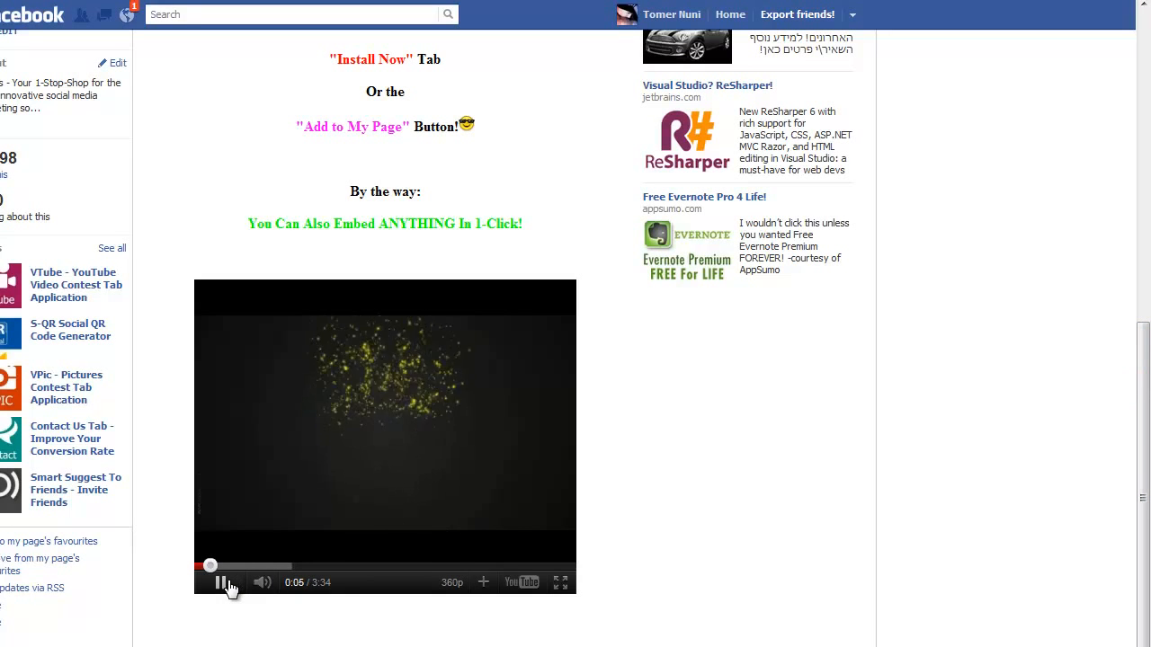
left_click(222, 582)
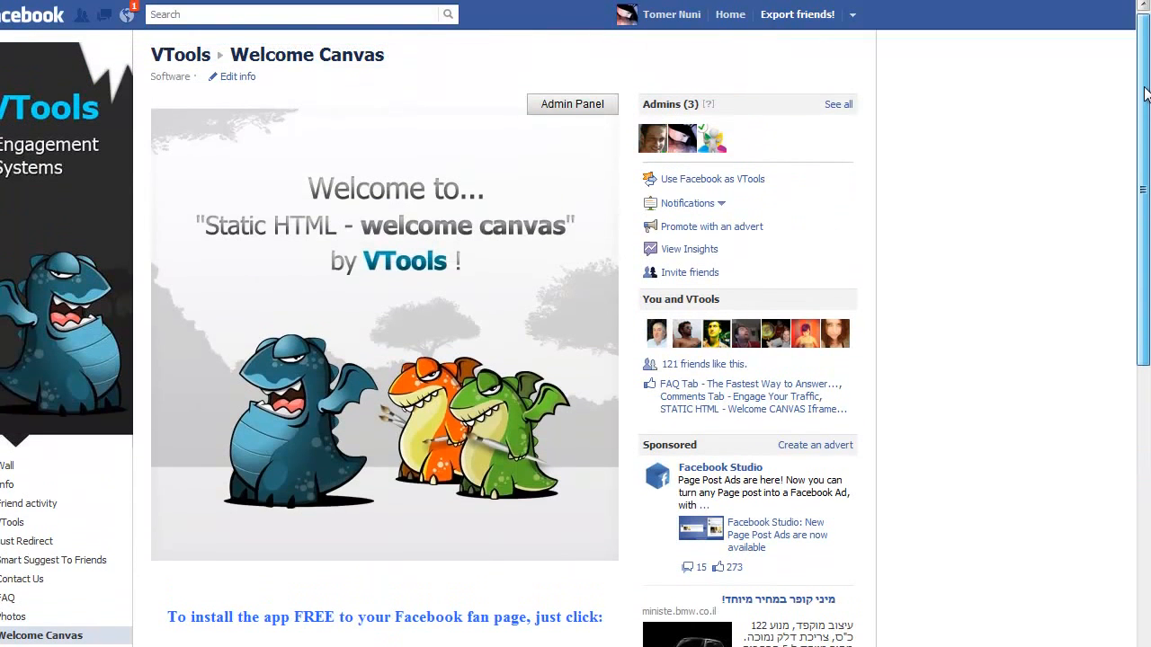
scroll("down", 3)
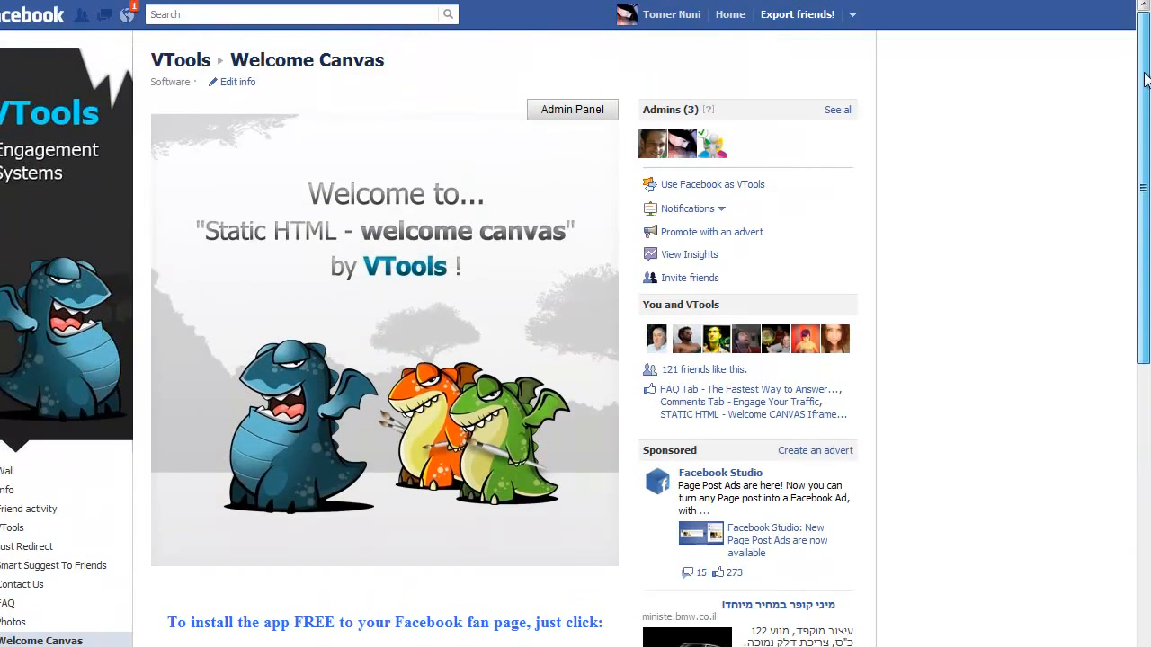
scroll("down", 3)
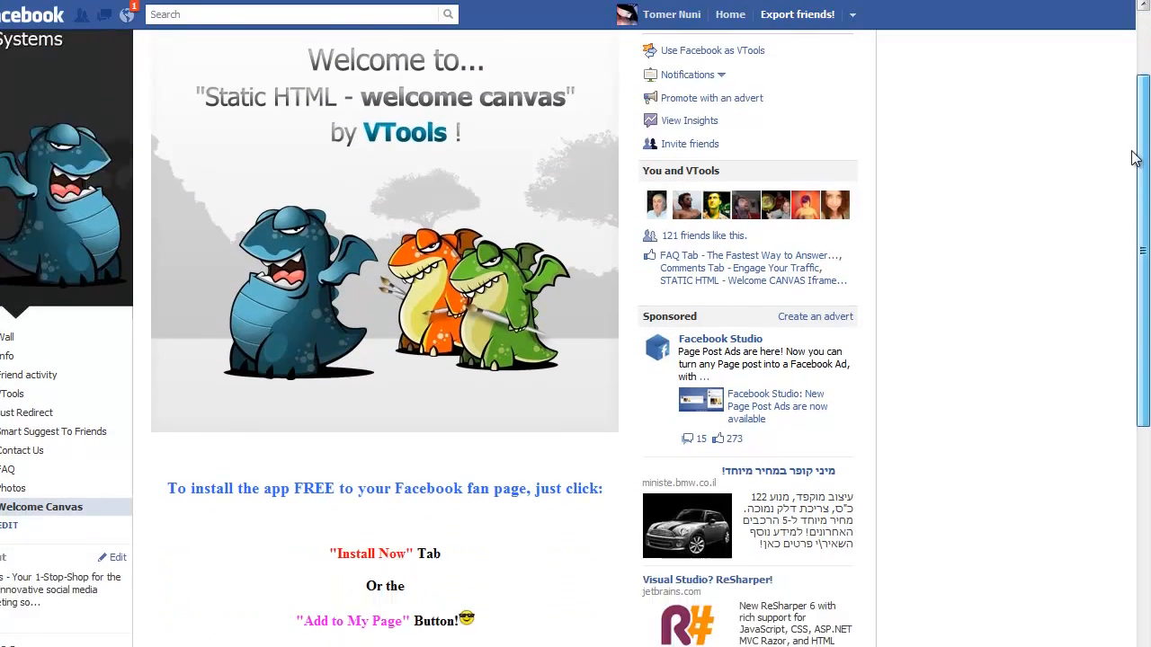
scroll("down", 3)
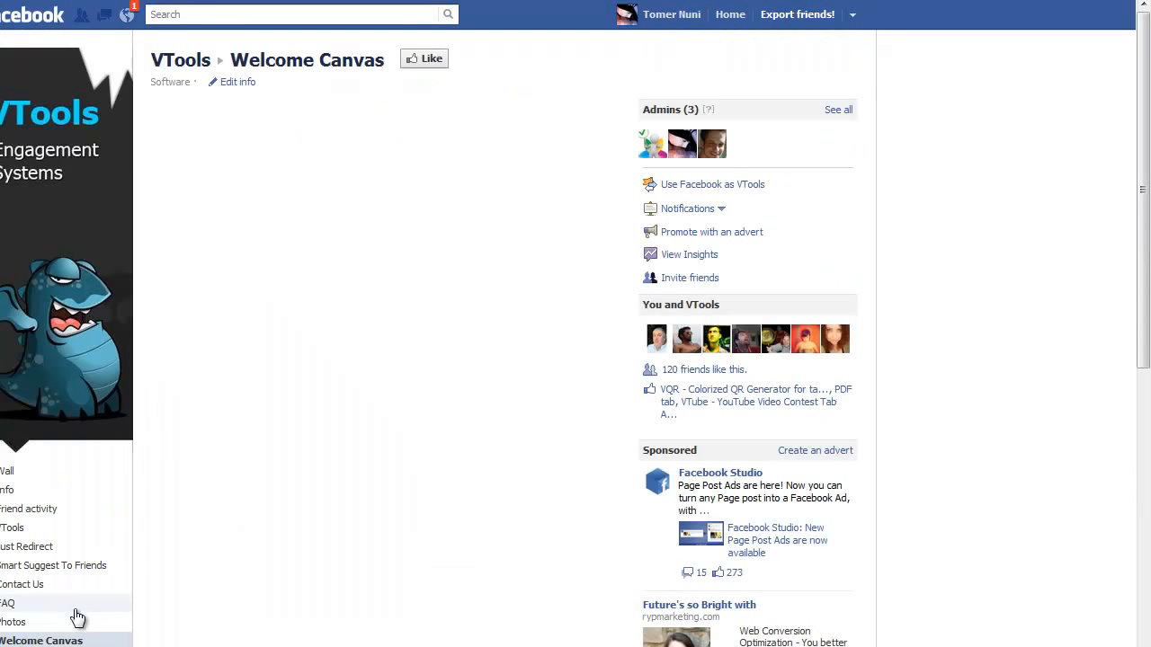
Step: Reopen the Welcome Canvas tab as a non-fan and like VTools from the dragon pre-like page
left_click(41, 640)
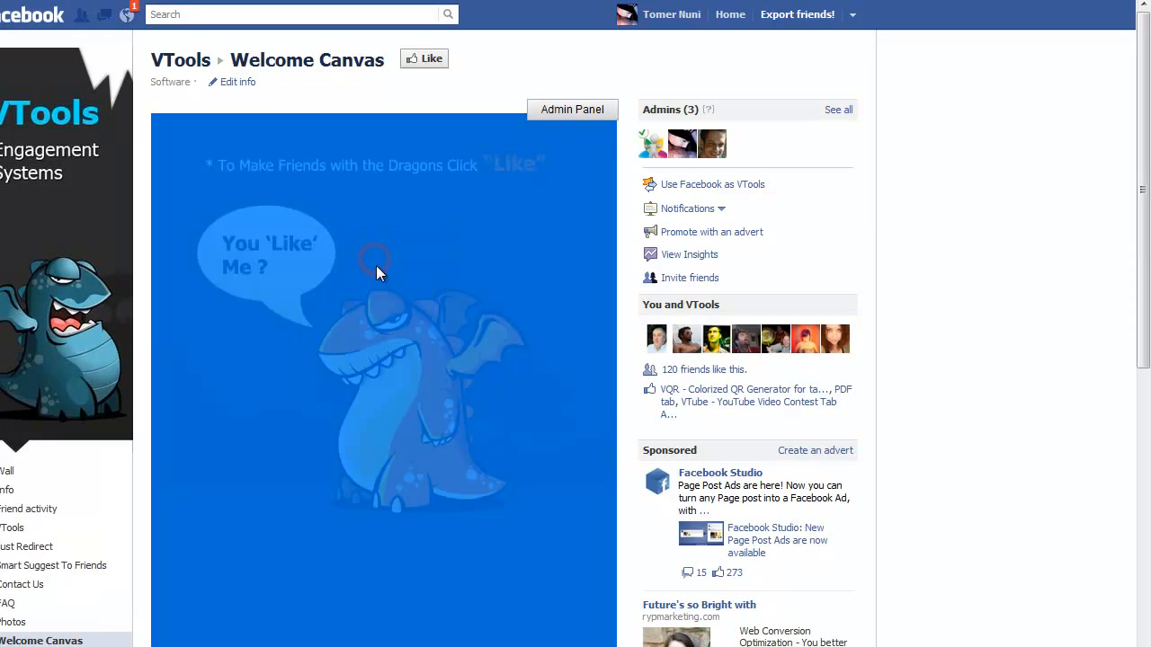
left_click(423, 59)
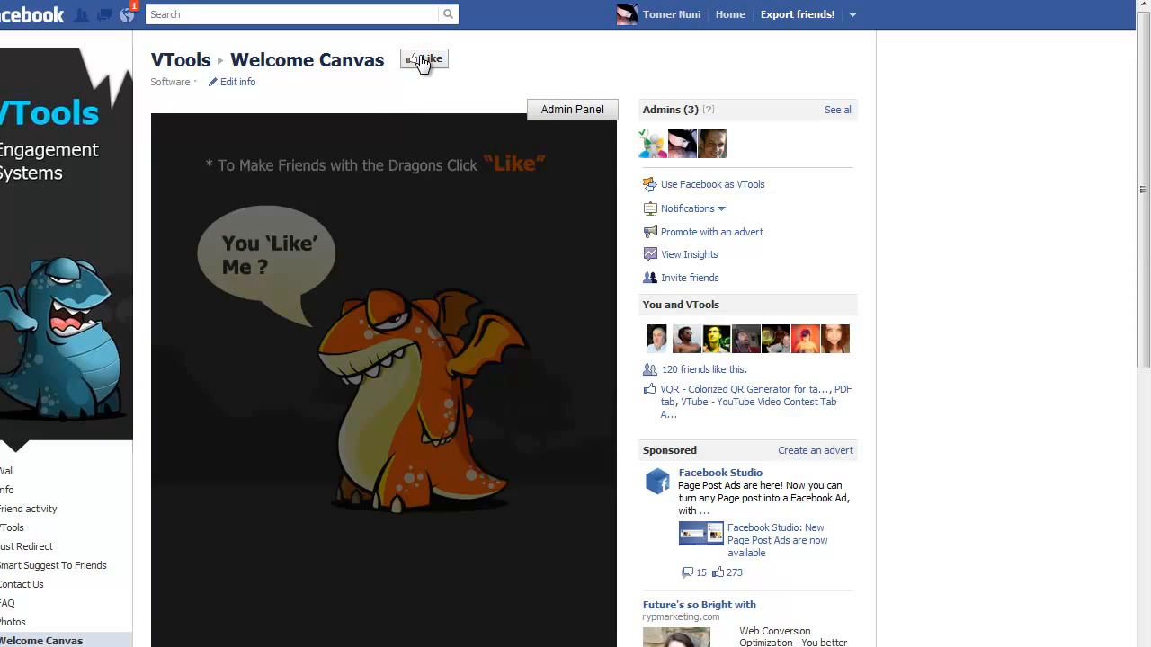
left_click(424, 60)
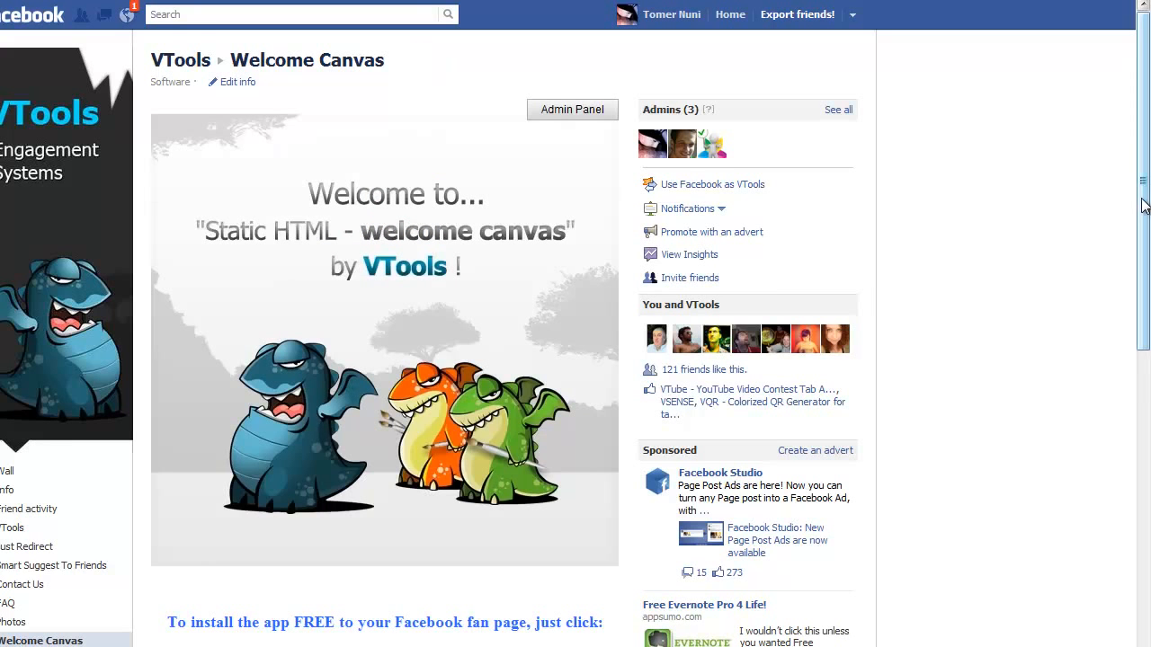
Step: Scroll down through the revealed three-dragon welcome page showing 121 likes
scroll("down", 3)
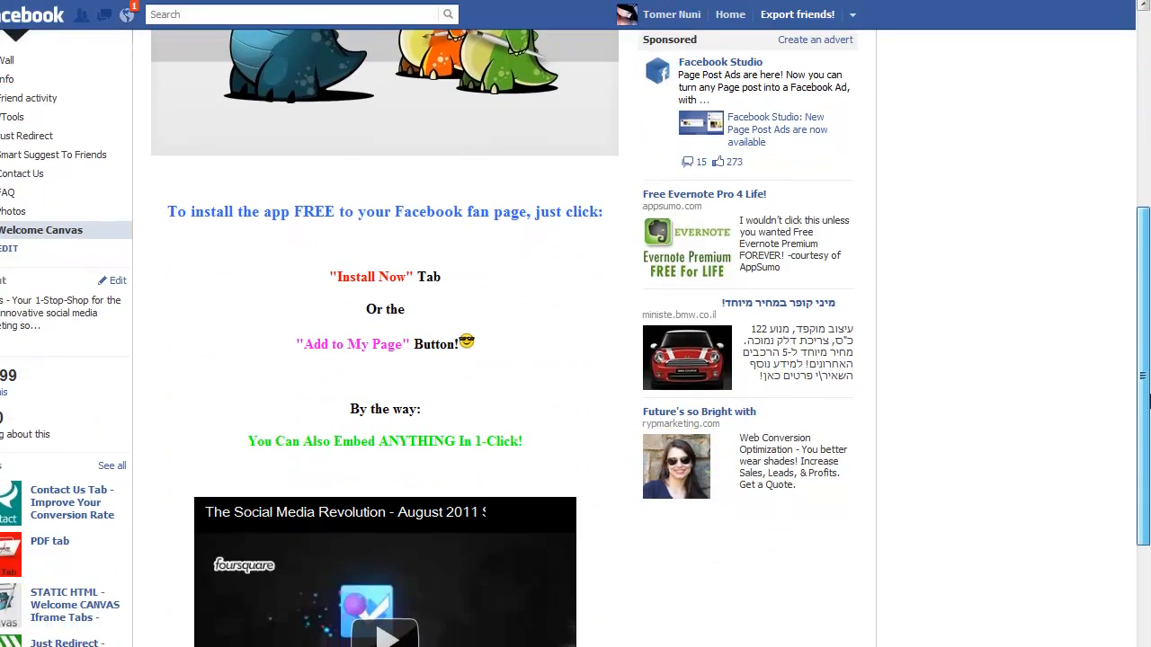
scroll("down", 3)
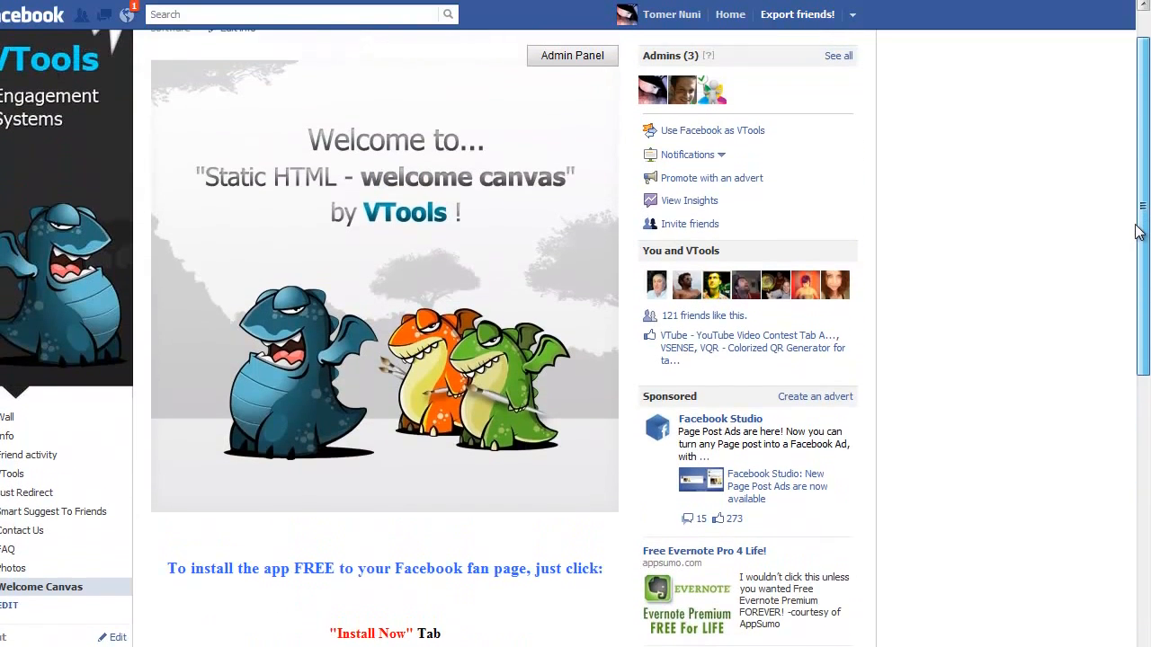
scroll("down", 3)
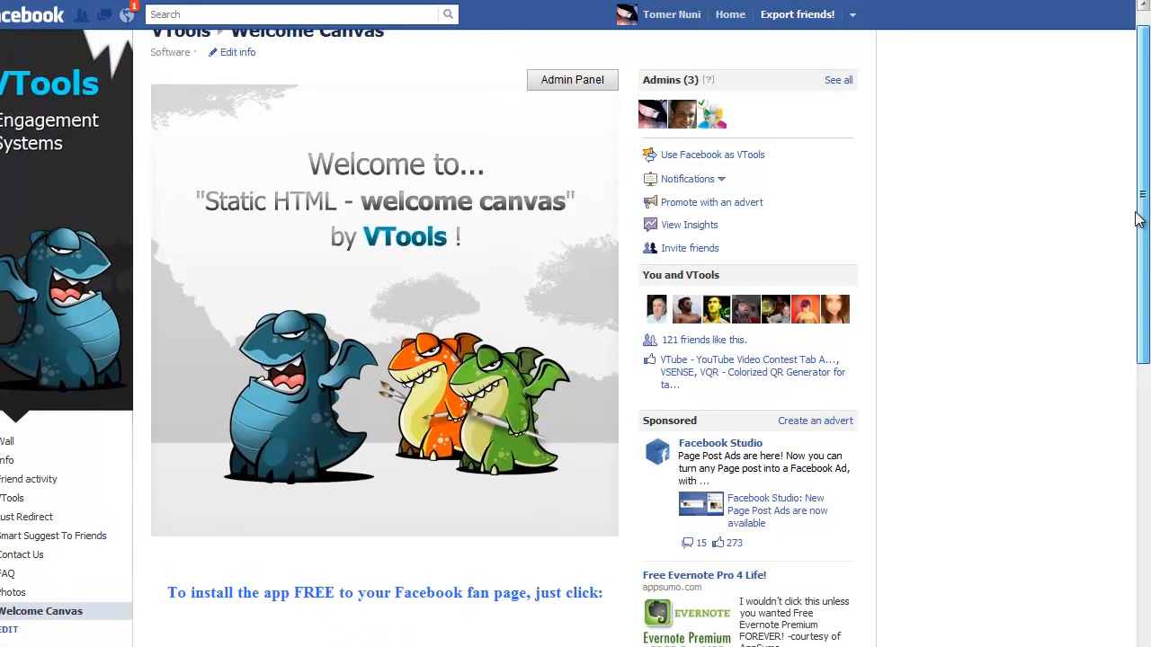
scroll("down", 3)
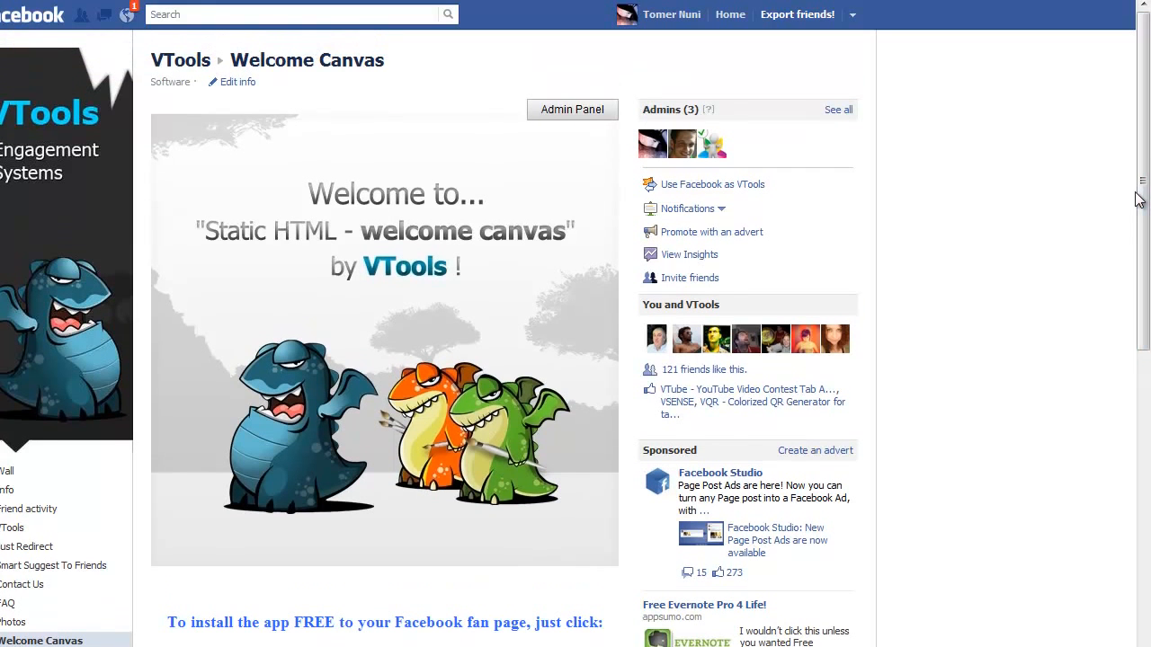